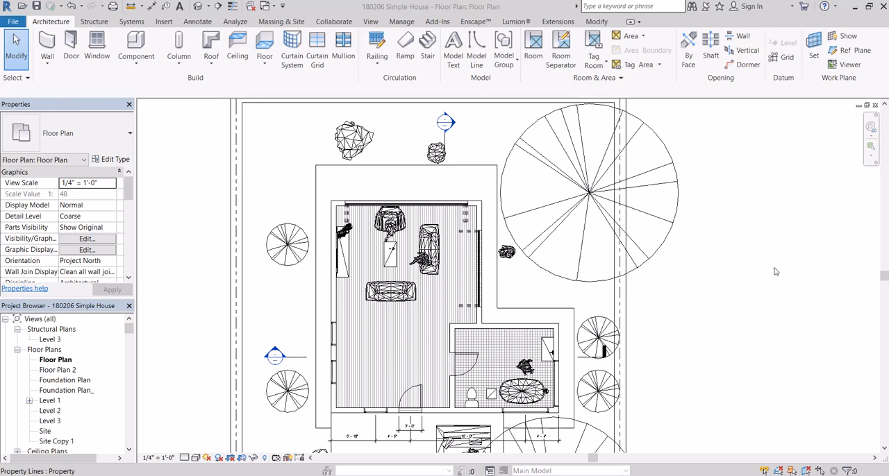
mouse_move(774, 260)
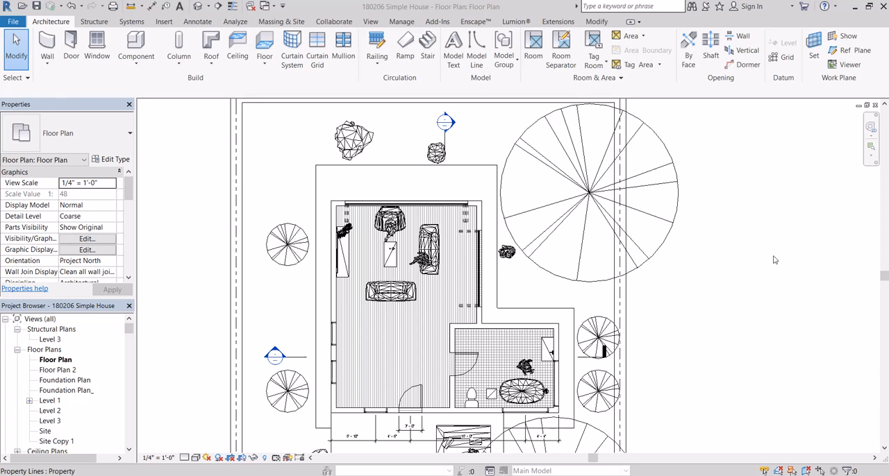
mouse_move(783, 259)
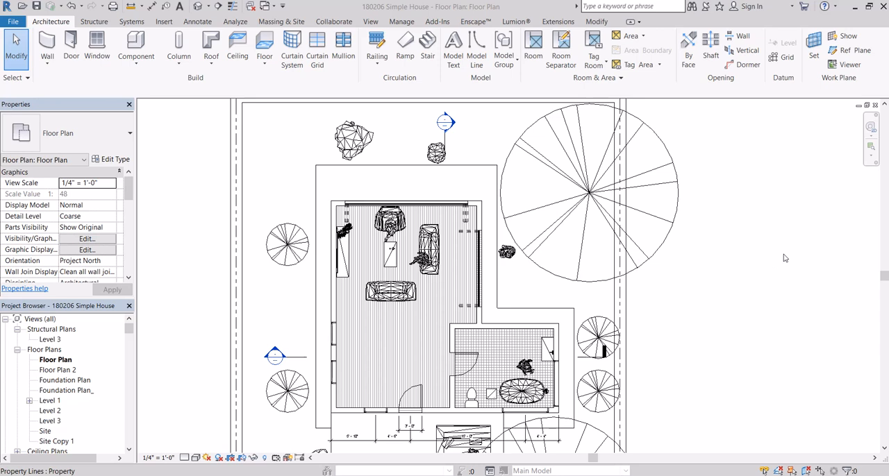
mouse_move(787, 252)
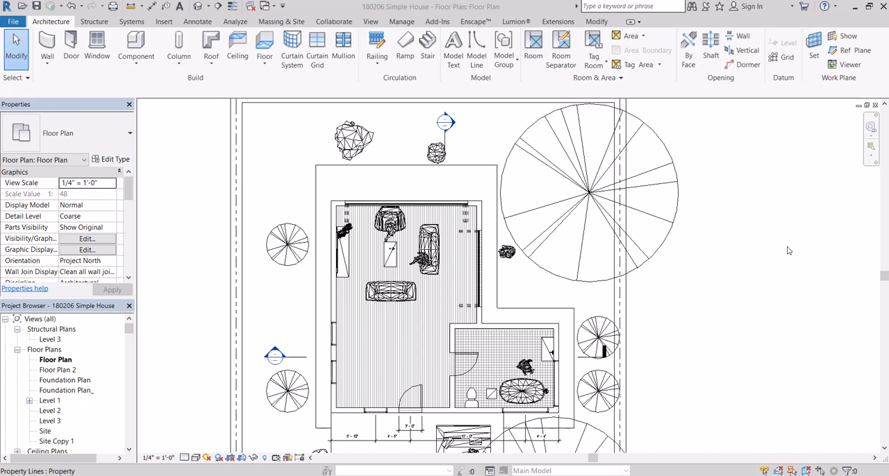
mouse_move(752, 256)
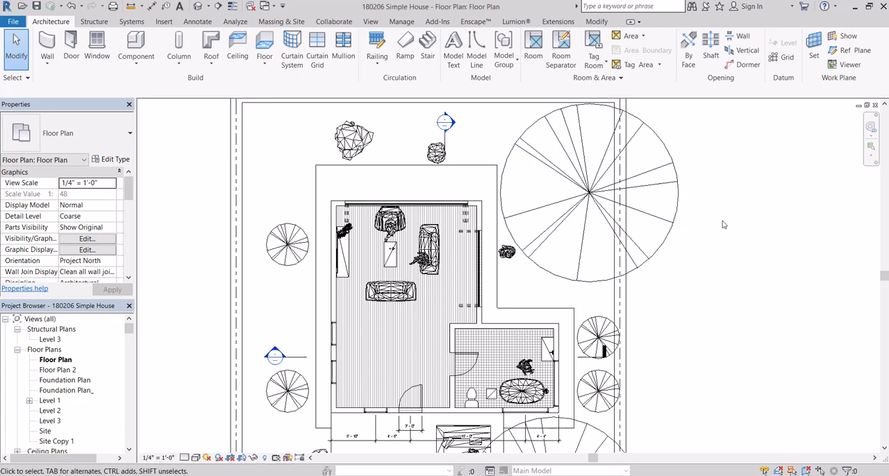
Launch a live Enscape rendering of the Living Room 2 view from the Enscape tab.
click(389, 230)
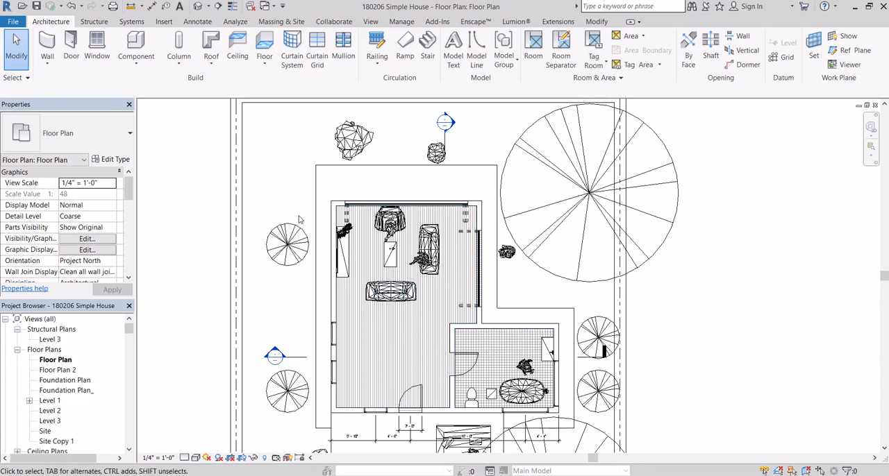
mouse_move(302, 210)
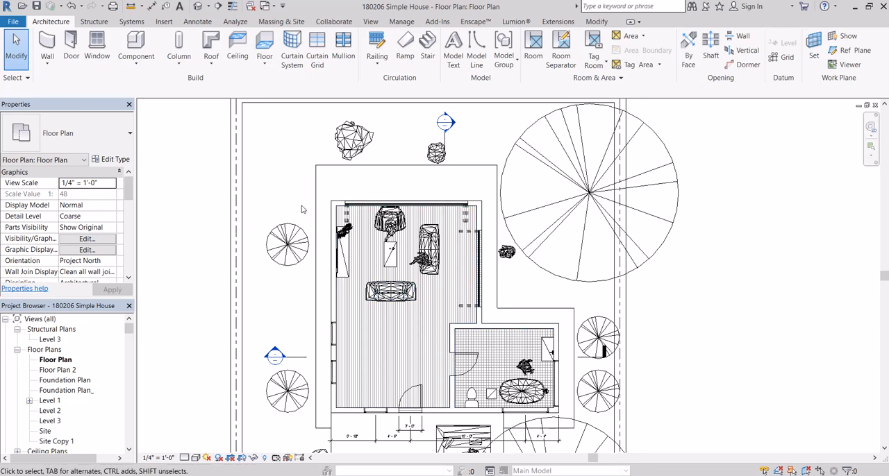
mouse_move(263, 162)
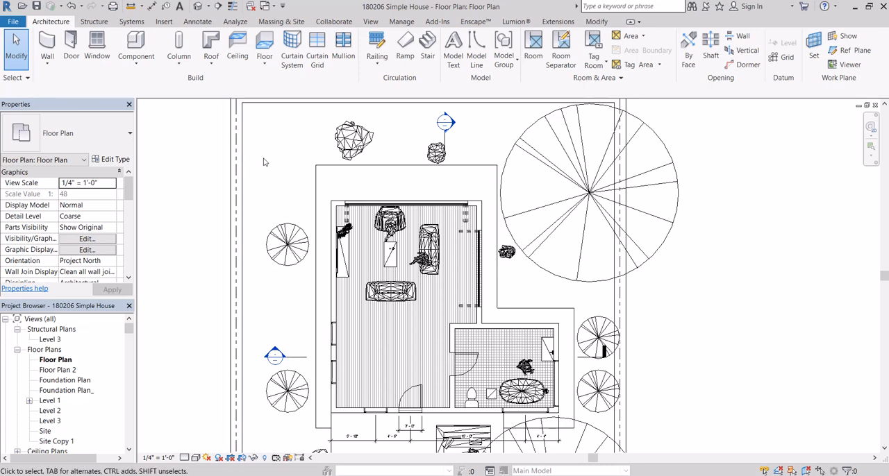
mouse_move(264, 152)
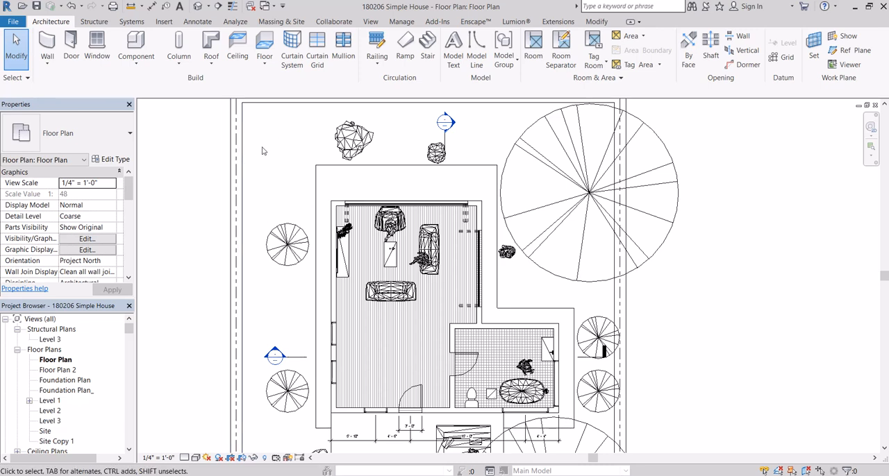
mouse_move(215, 182)
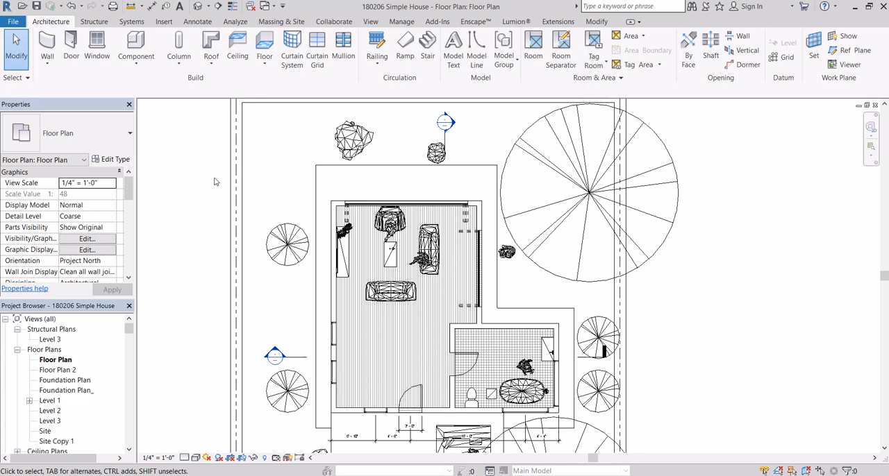
mouse_move(308, 150)
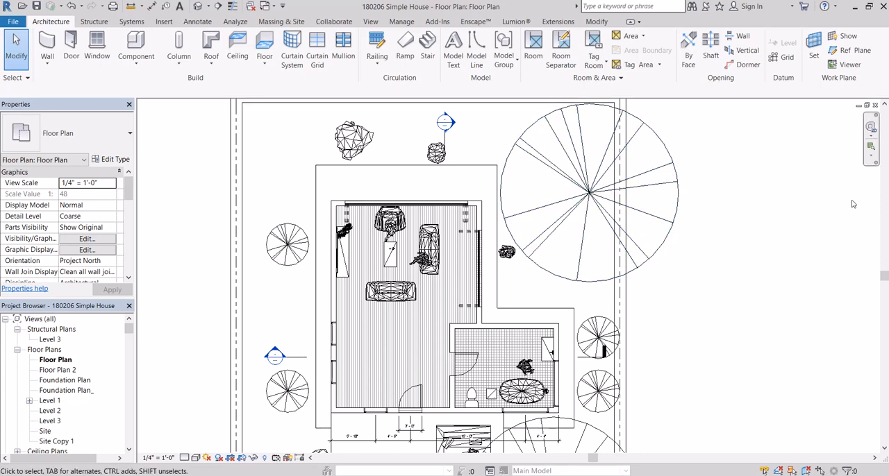
mouse_move(762, 170)
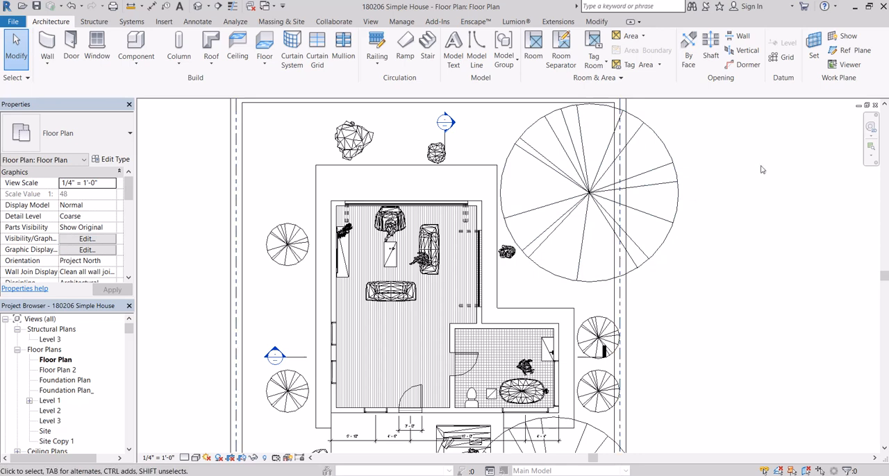
mouse_move(409, 151)
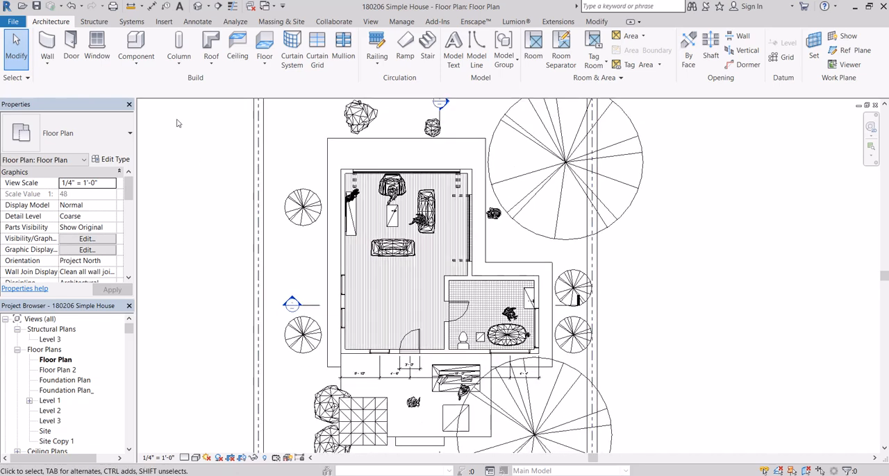
mouse_move(232, 149)
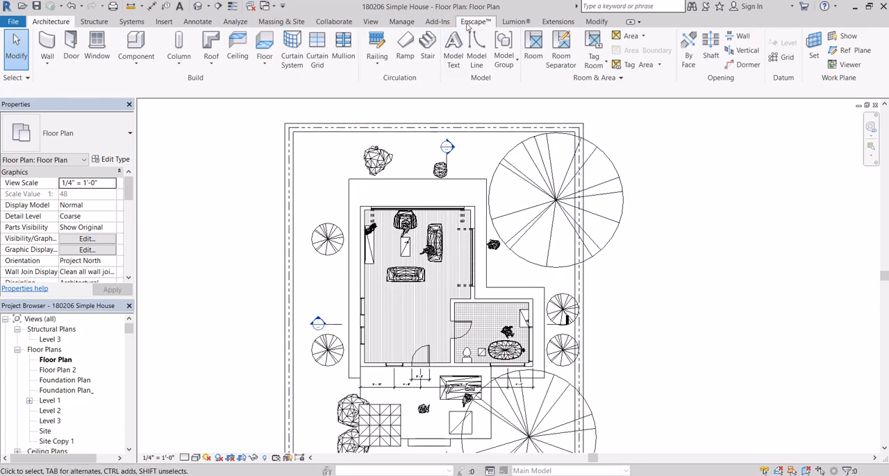
click(475, 20)
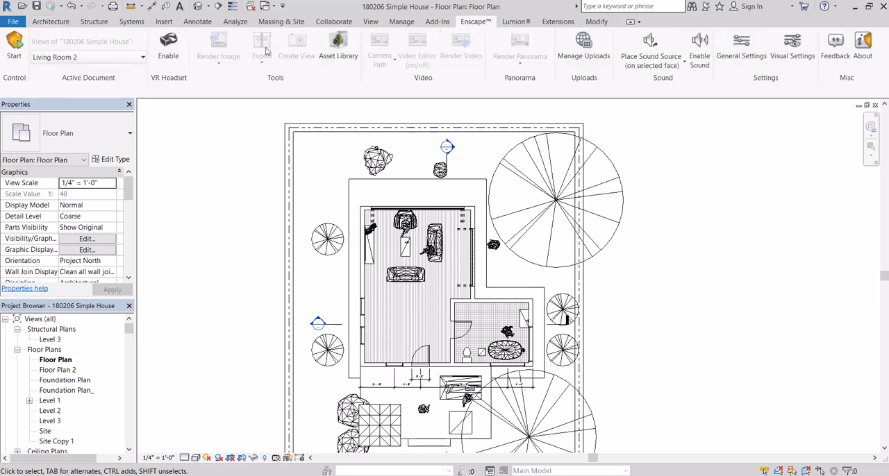
mouse_move(14, 49)
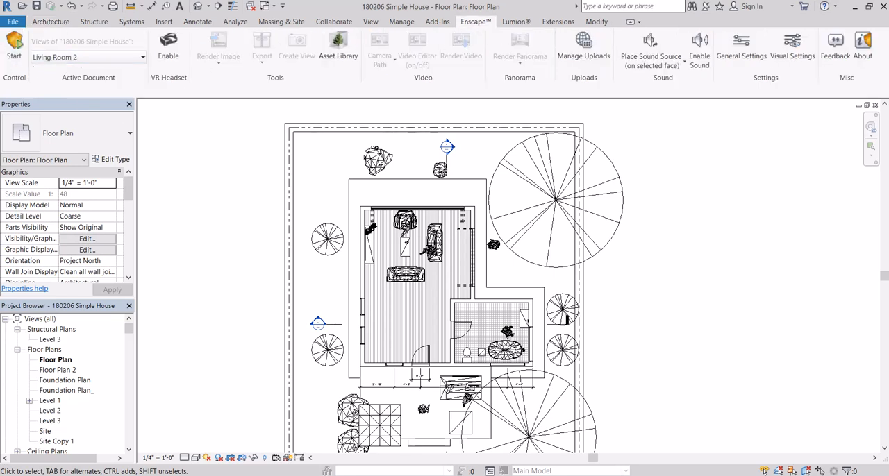
click(168, 45)
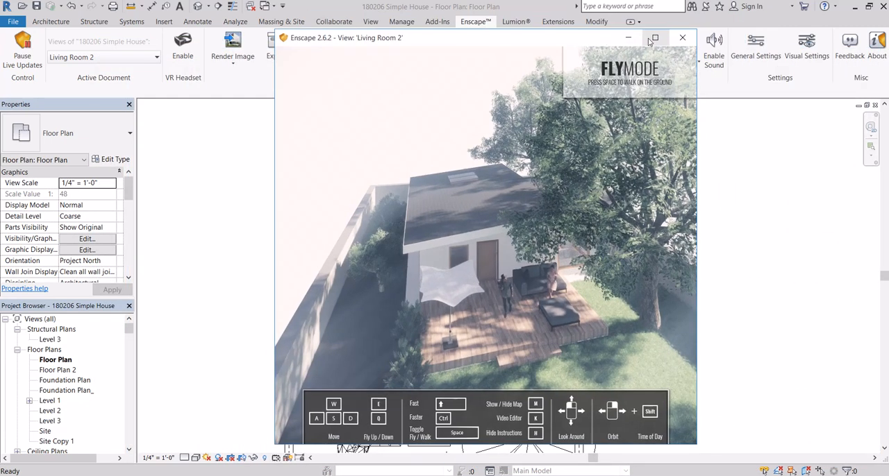
Maximize the Enscape window so the rendering fills the whole screen.
click(653, 38)
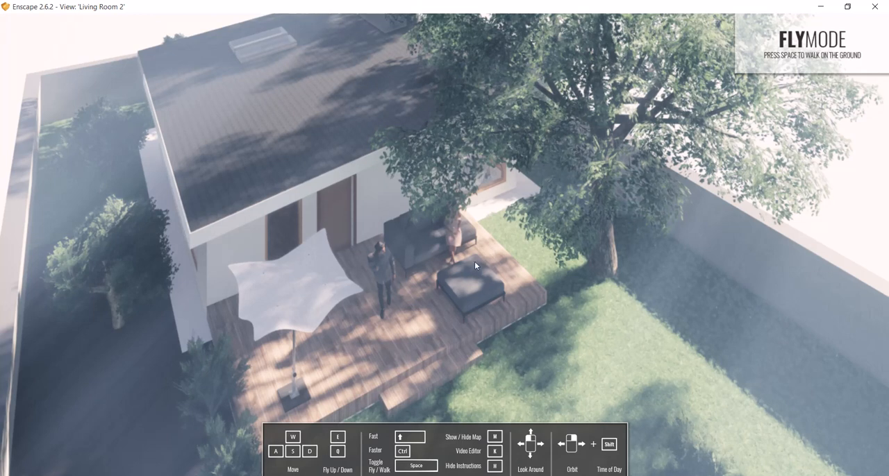
mouse_move(303, 426)
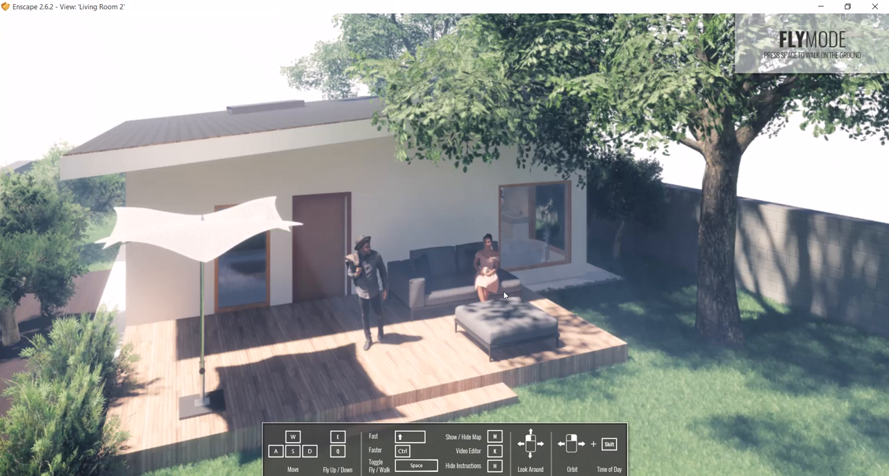
Toggle between walk and fly modes with Space, ending in walk mode.
key(space)
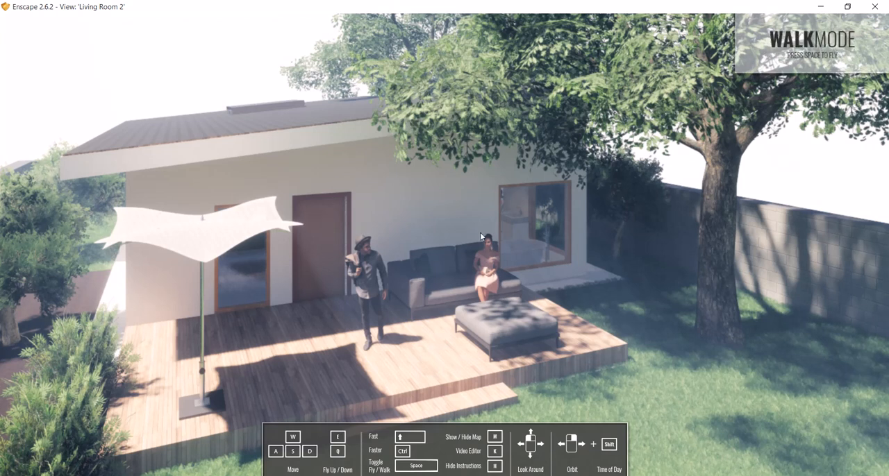
key(space)
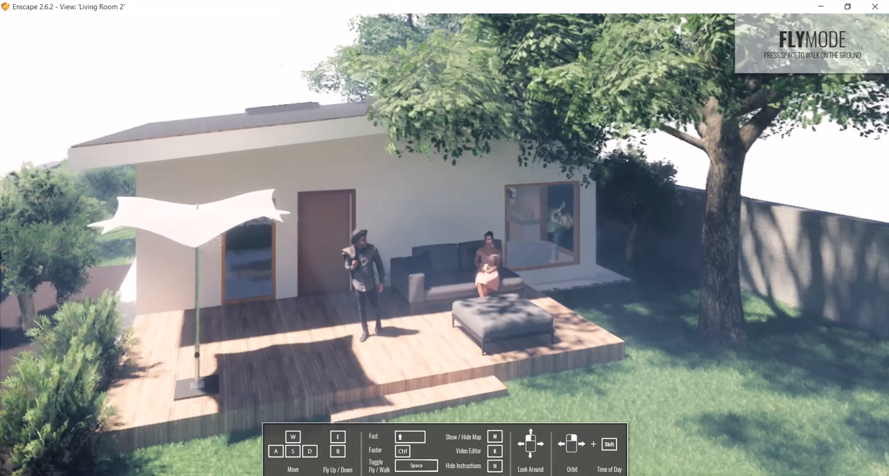
key(space)
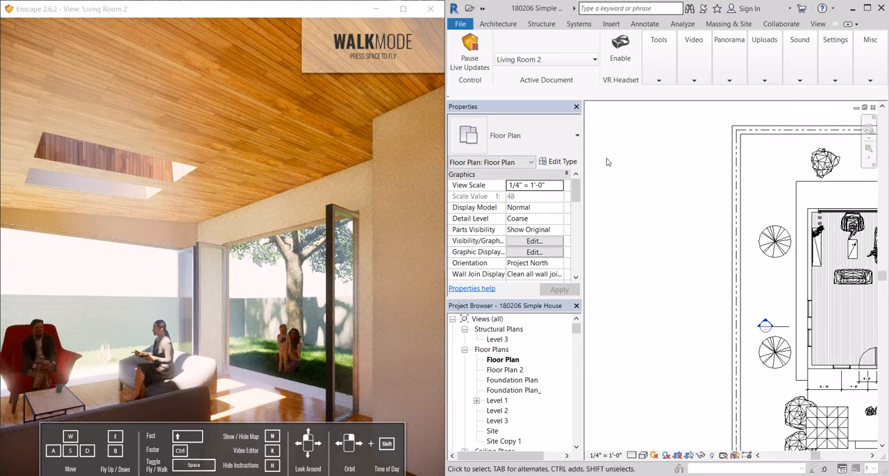
Select the seated person figure beside the sofa and frame the furnished living room.
click(658, 40)
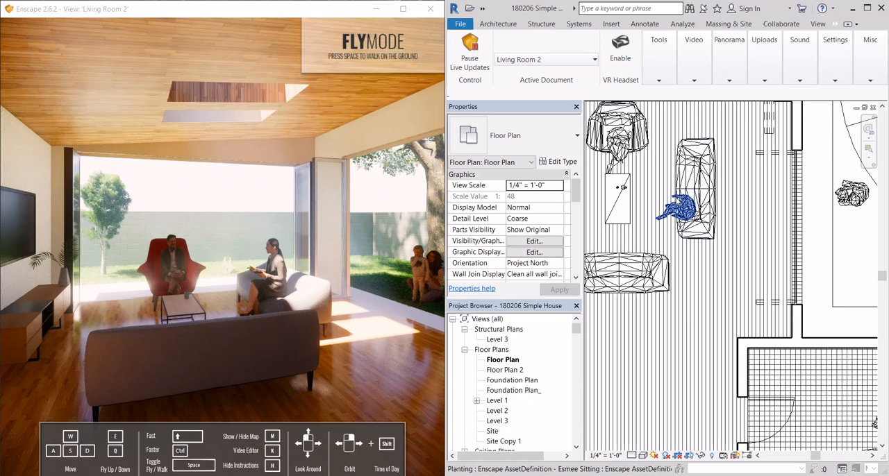
click(684, 205)
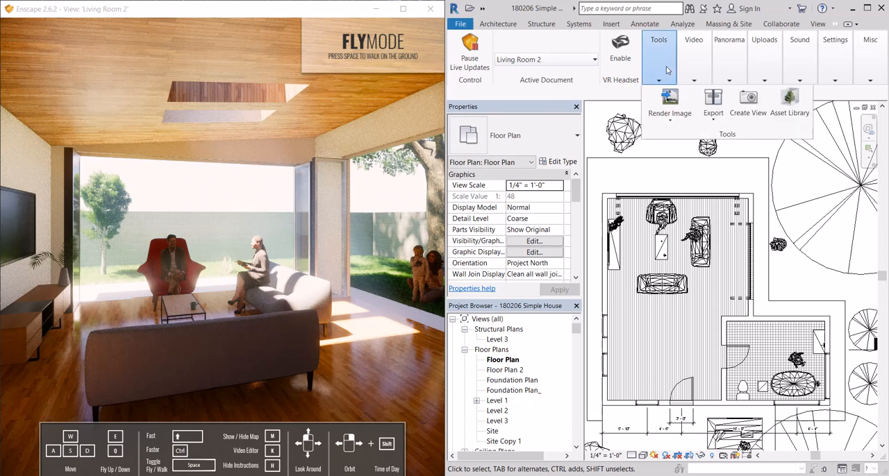
mouse_move(669, 100)
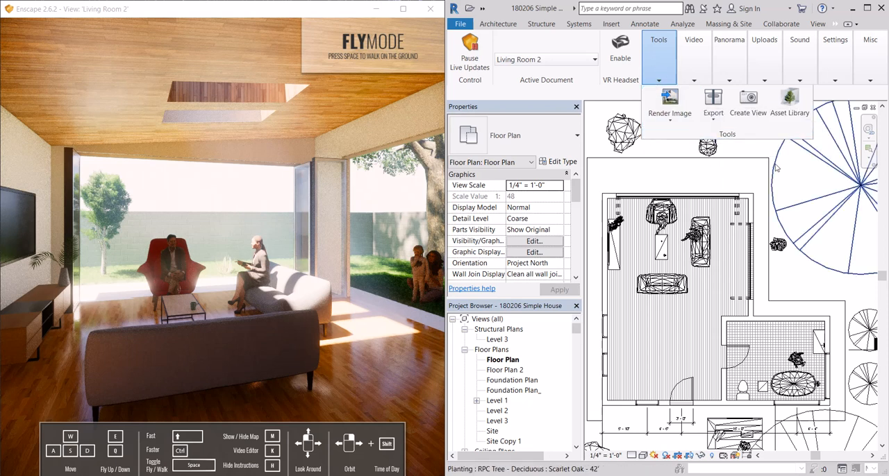
mouse_move(748, 100)
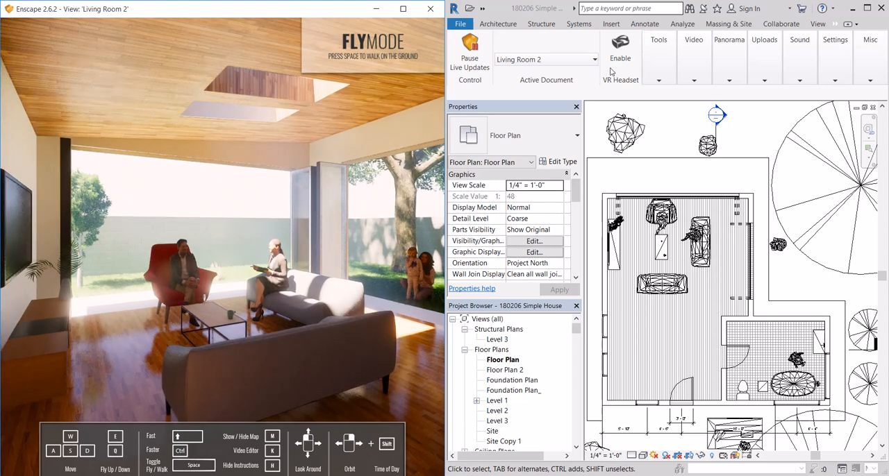
Save the current Enscape camera as a new view named 'Living Room3'.
click(748, 104)
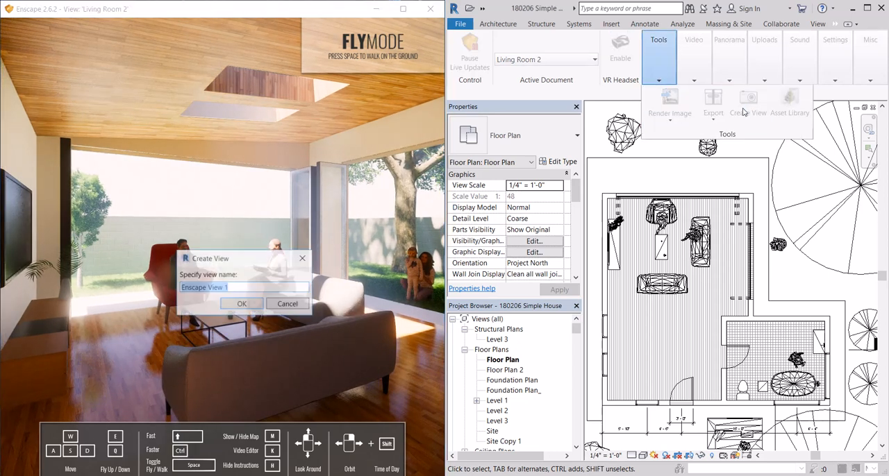
text(L)
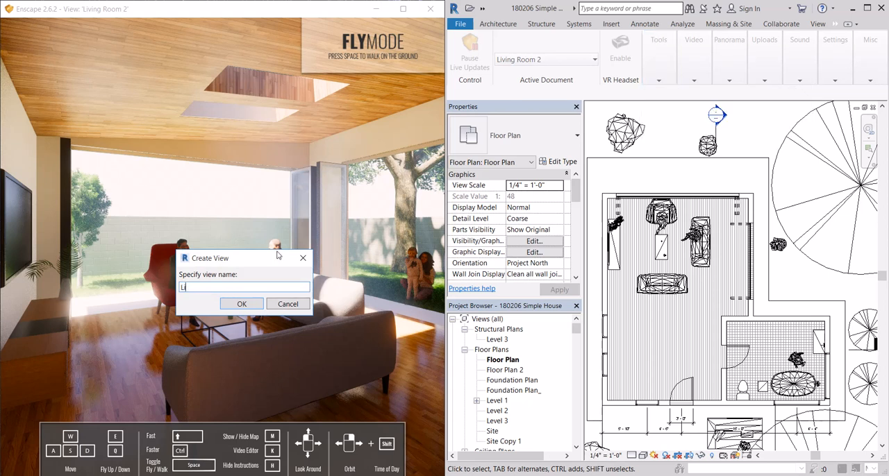
text(iving Room3)
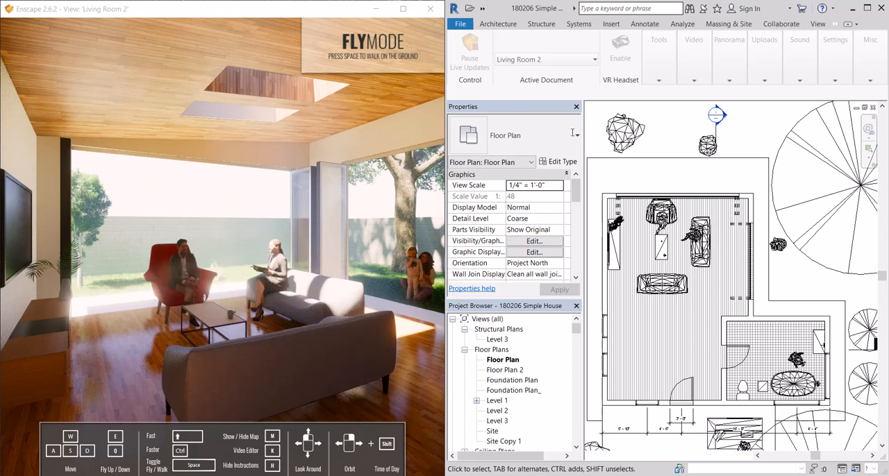
Look through the Enscape view list, video options and Tools dropdown.
click(657, 39)
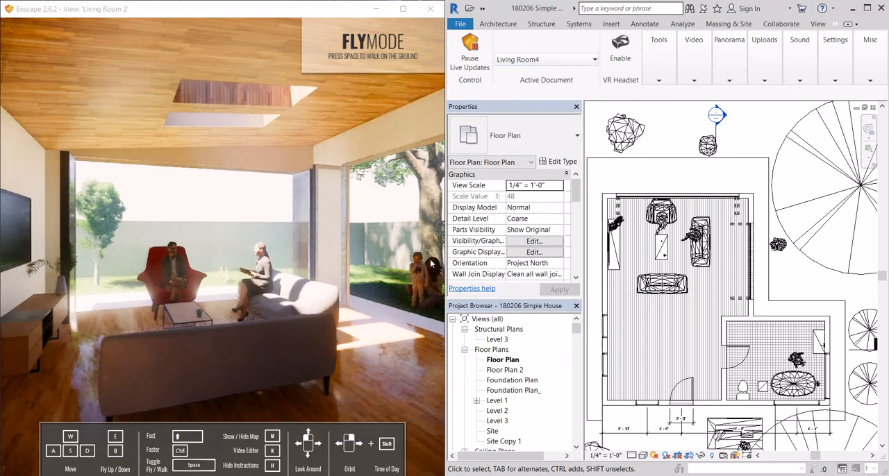
click(729, 39)
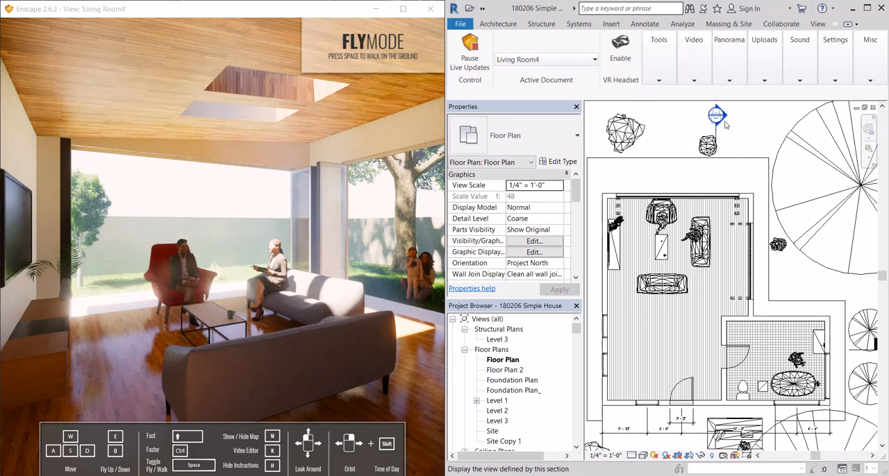
click(658, 39)
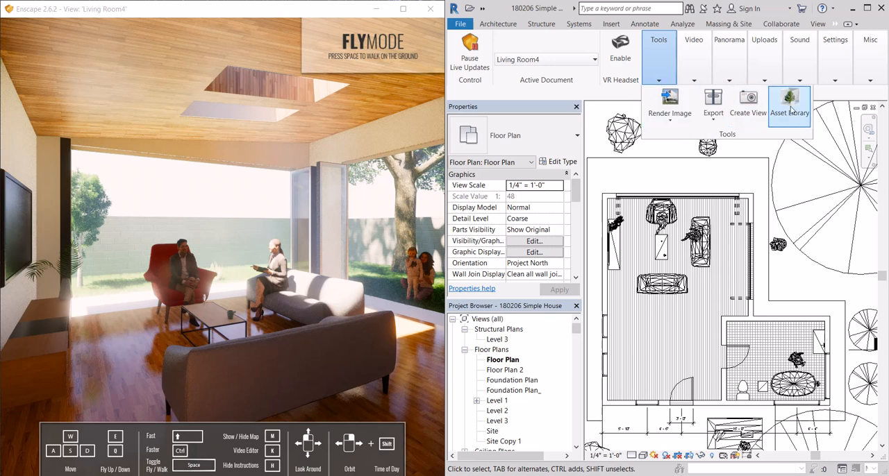
Browse the Asset Library's Lighting and Furniture categories and pick a black lounge chair.
click(789, 105)
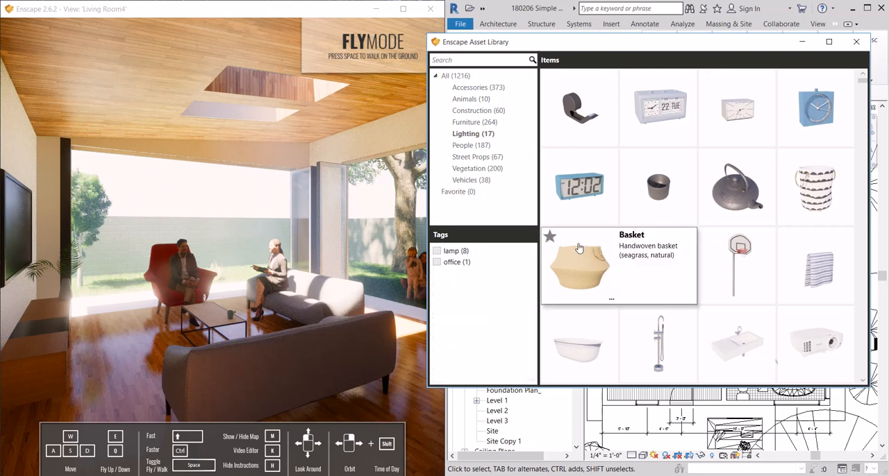
click(473, 134)
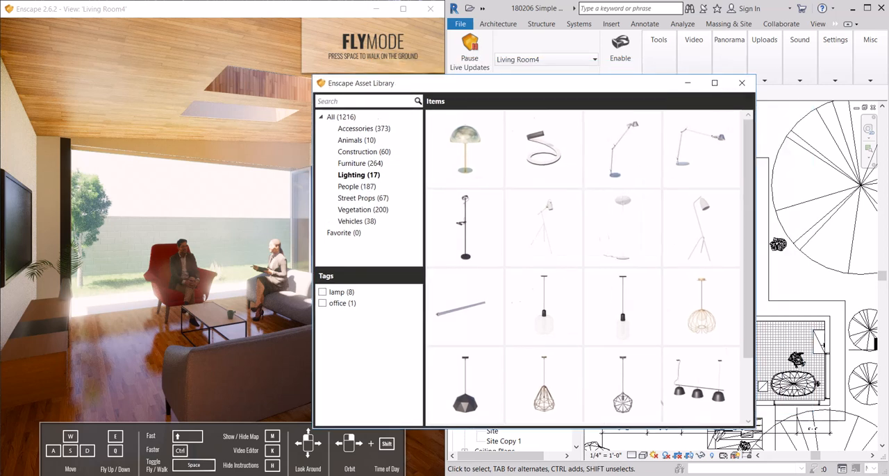
mouse_move(620, 230)
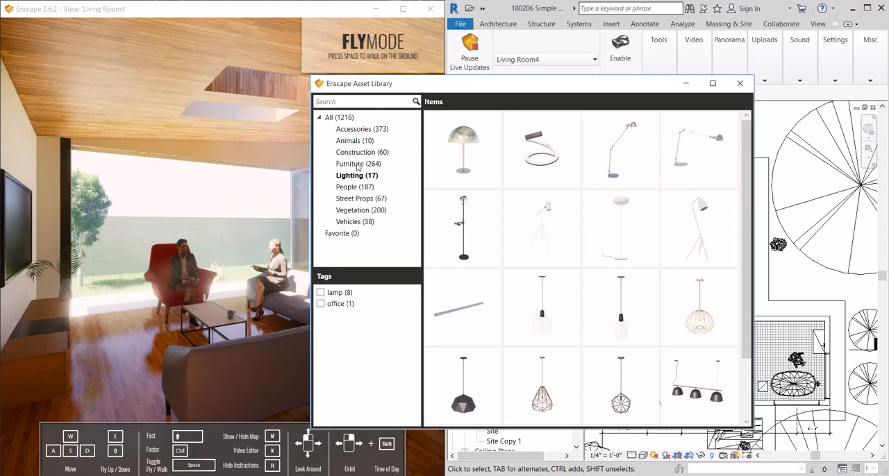
click(359, 163)
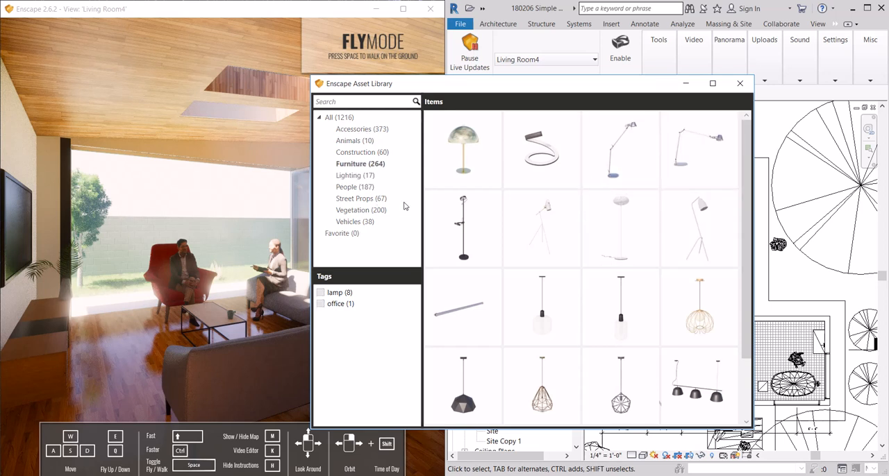
mouse_move(461, 228)
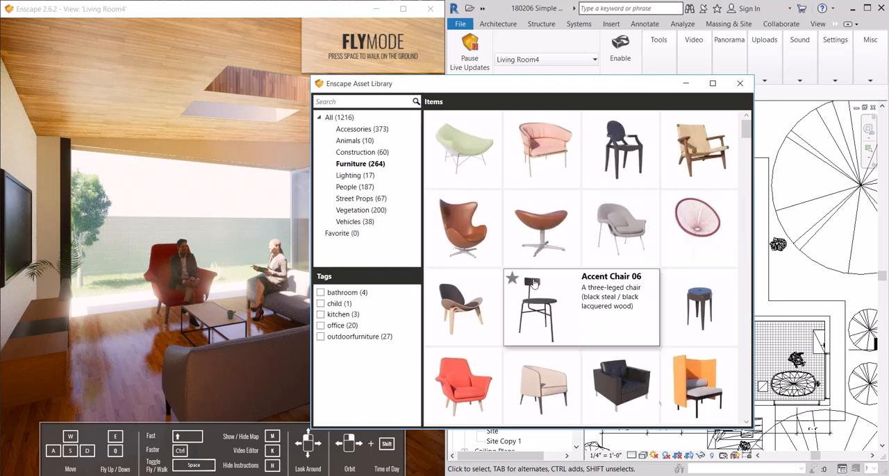
click(740, 84)
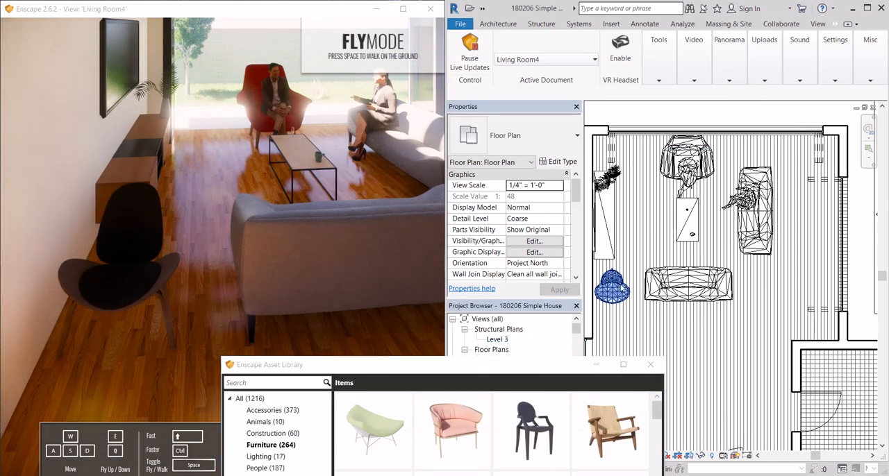
Place the lounge chair beside the sofa, then bring the Asset Library back up.
click(670, 156)
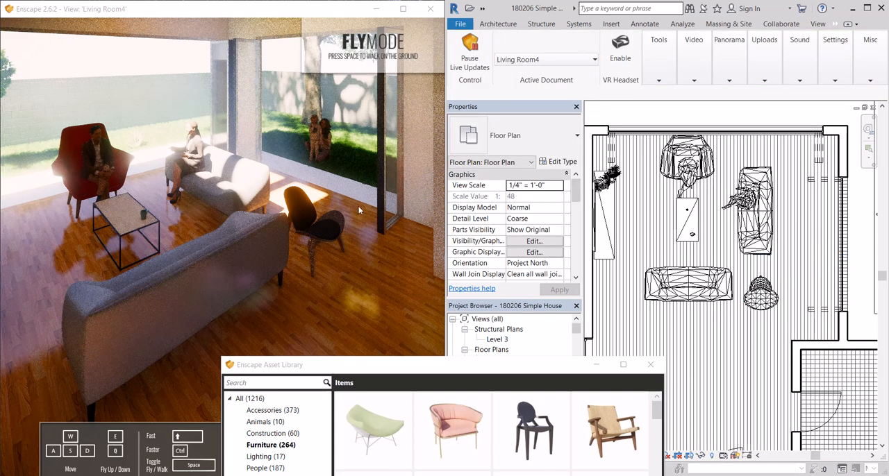
click(657, 39)
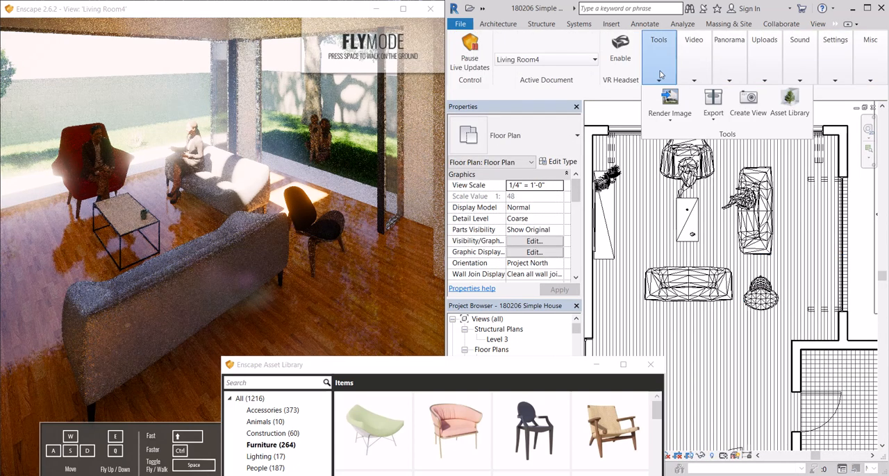
click(790, 102)
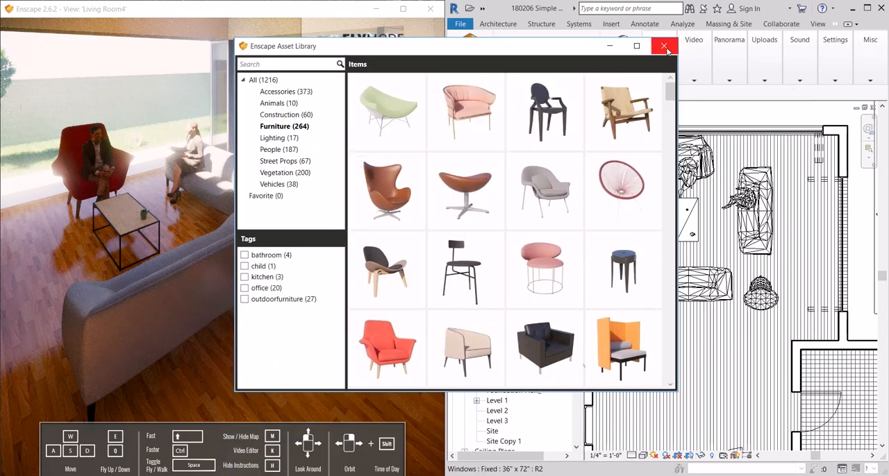
Close the Asset Library and look over the Video and Uploads options.
click(664, 46)
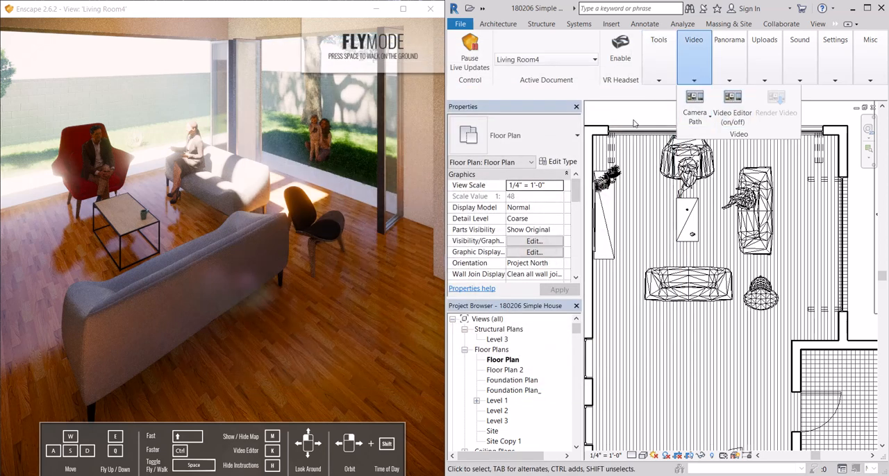
click(730, 40)
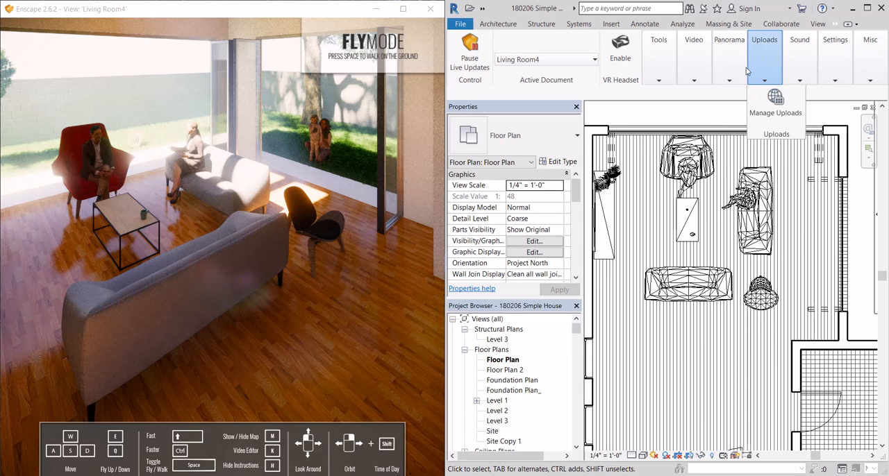
click(764, 48)
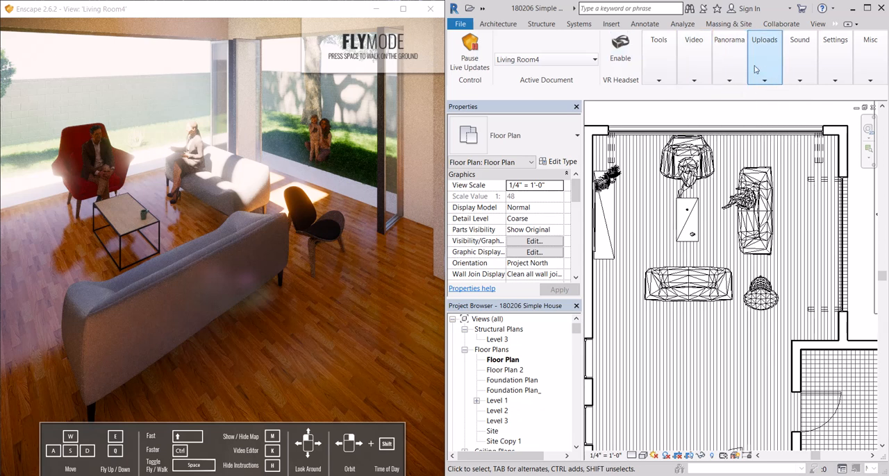
mouse_move(757, 73)
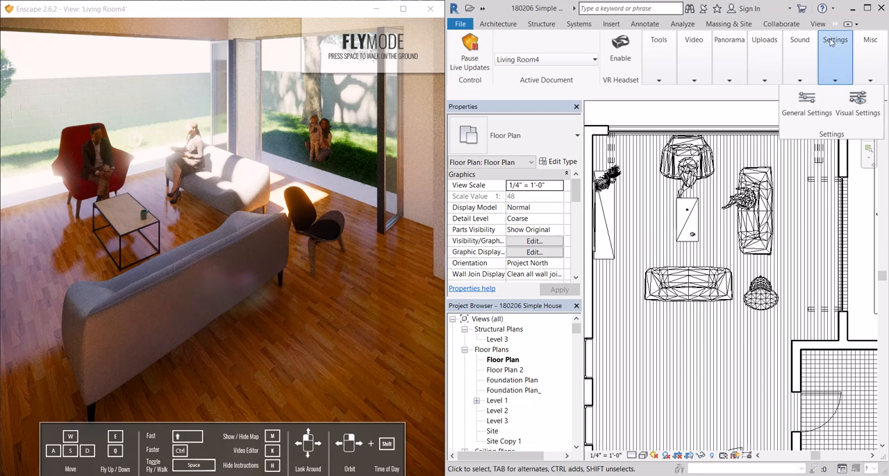
mouse_move(820, 89)
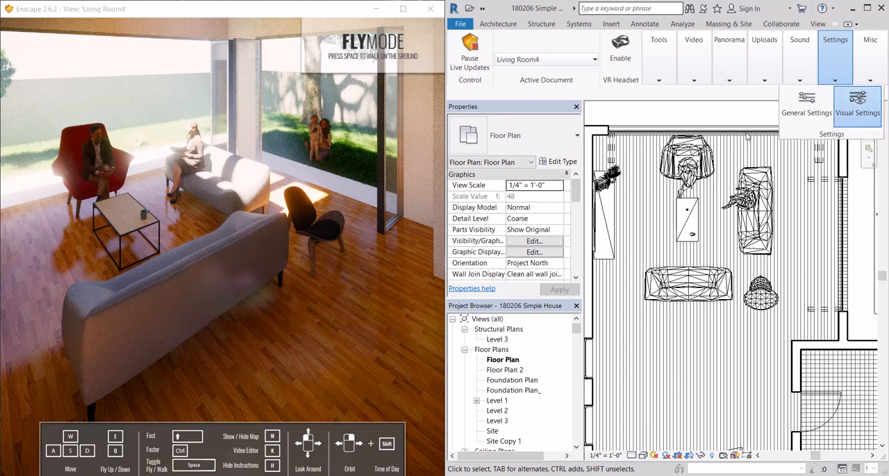
Open Enscape Visual Settings and raise Outlines from 5% to 65%.
click(858, 103)
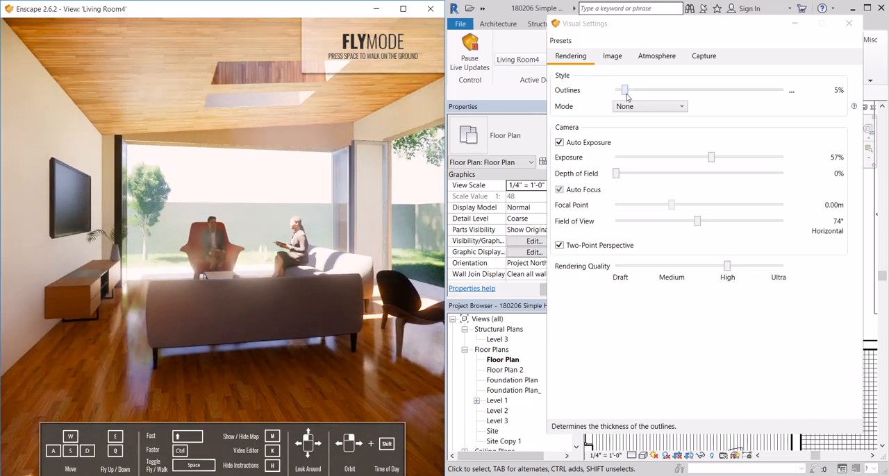
drag(624, 90, 634, 90)
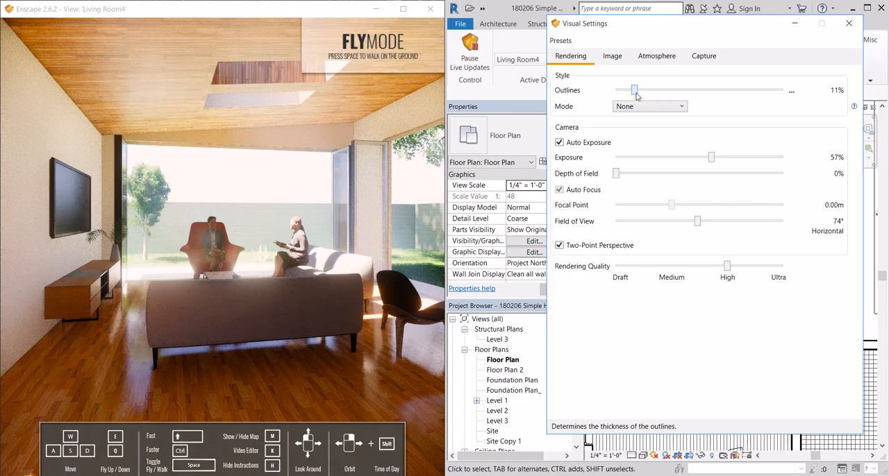
drag(633, 89, 712, 89)
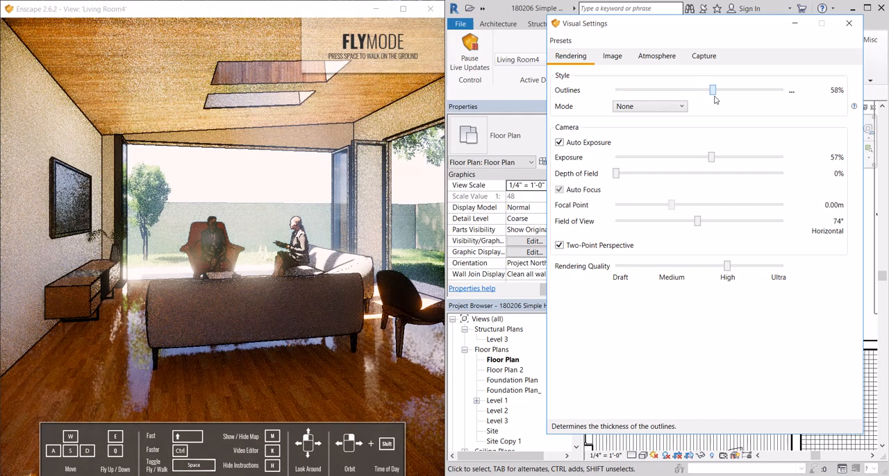
drag(713, 90, 721, 90)
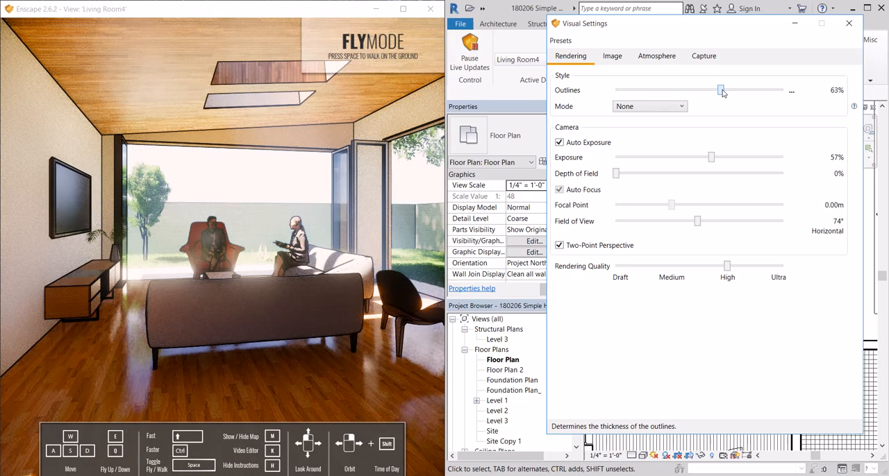
drag(720, 90, 724, 90)
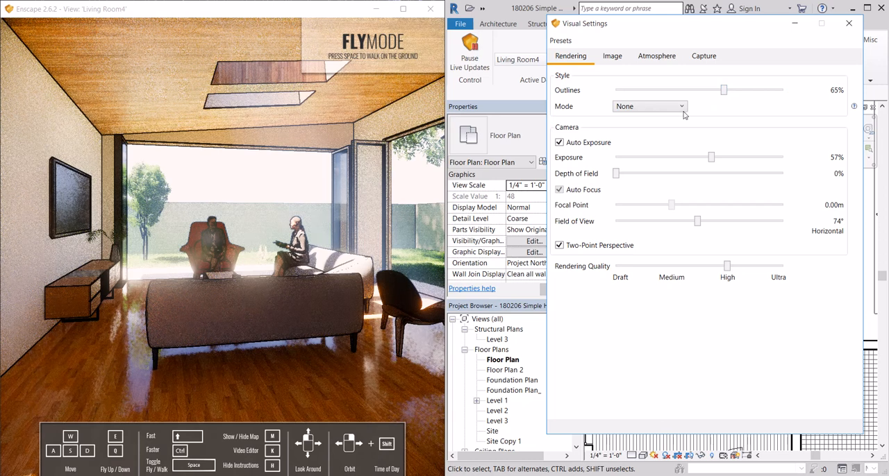
Preview White, Polystyrol and Light View modes, add 4% depth of field, and return Mode to None.
click(649, 106)
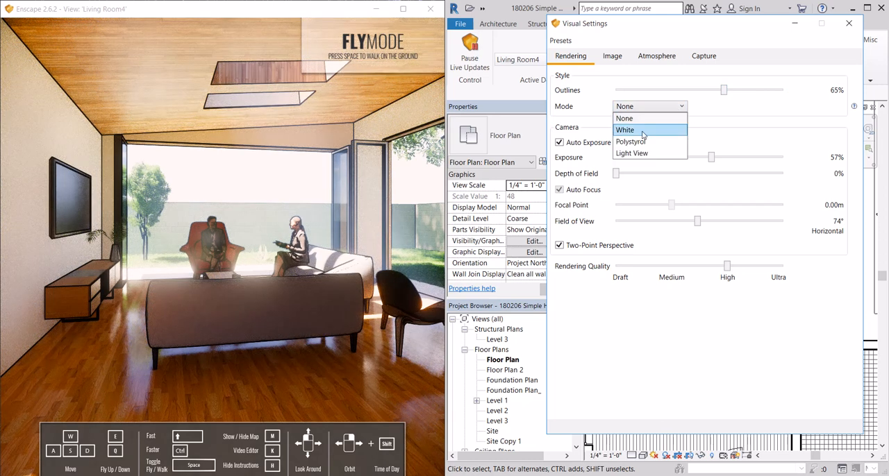
click(626, 130)
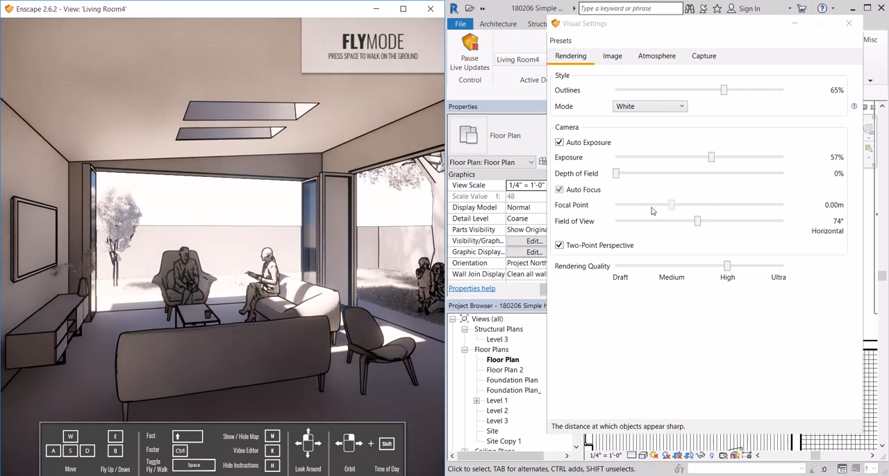
click(650, 106)
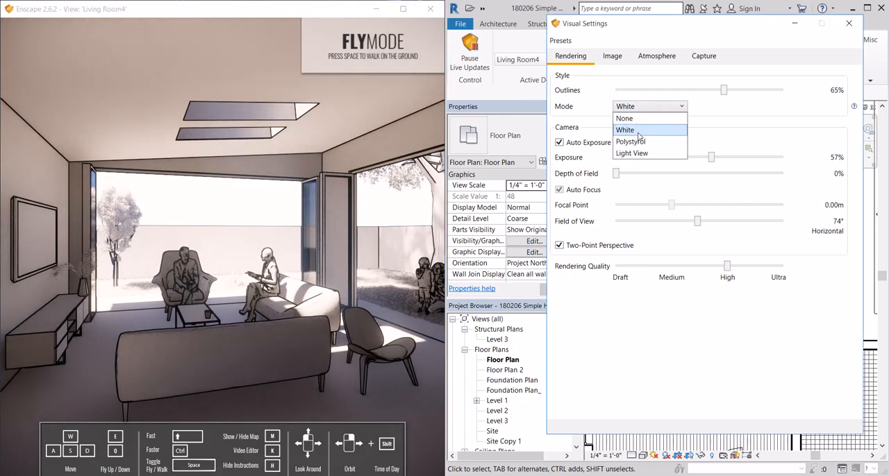
click(630, 142)
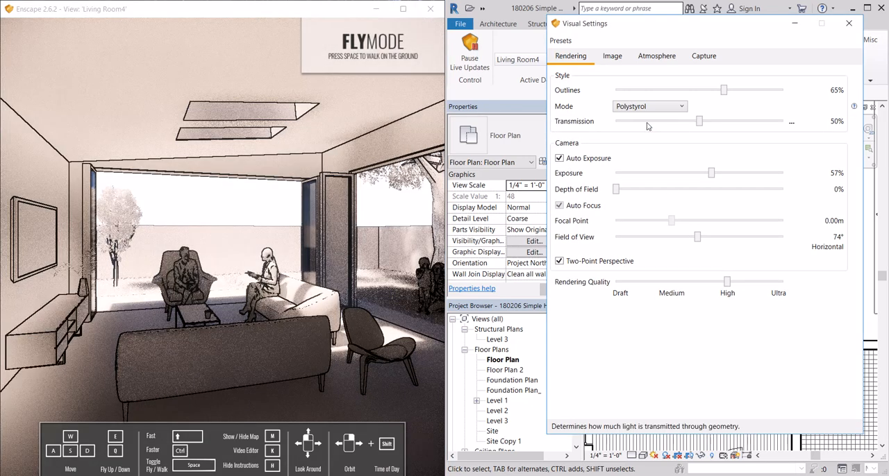
click(649, 105)
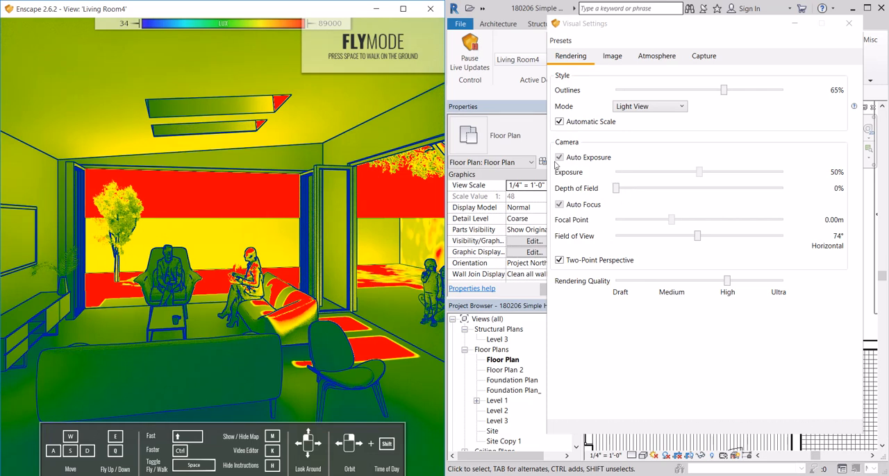
mouse_move(616, 188)
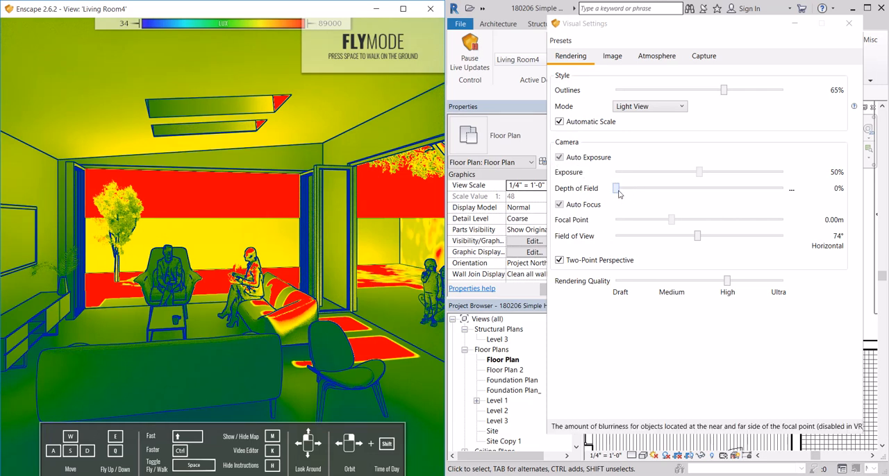
click(648, 106)
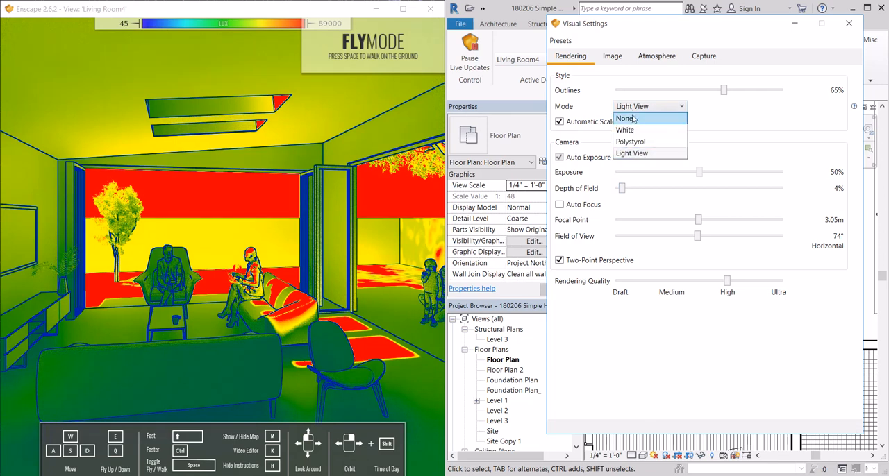
click(626, 118)
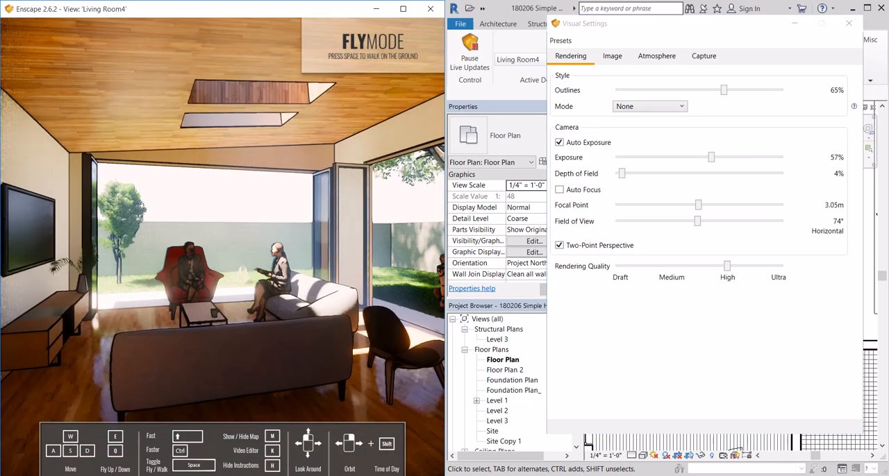
Remove render outlines, then set depth of field to 19% and focal point to 3.91 m.
drag(724, 89, 614, 90)
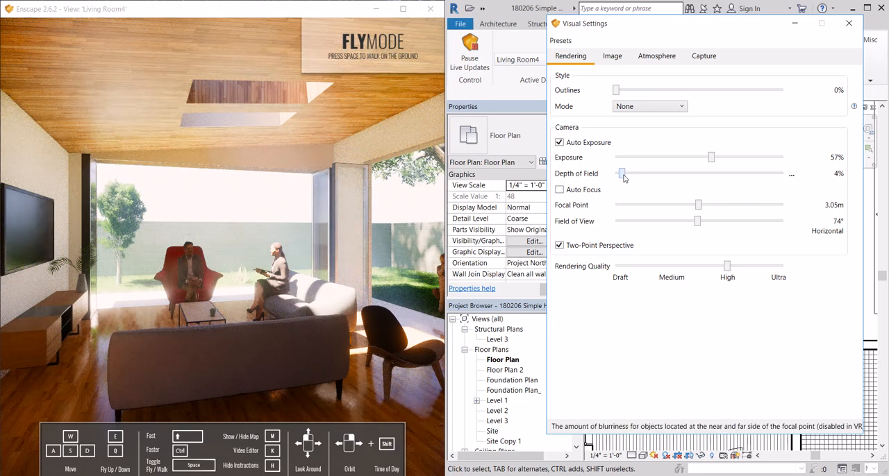
drag(622, 173, 683, 174)
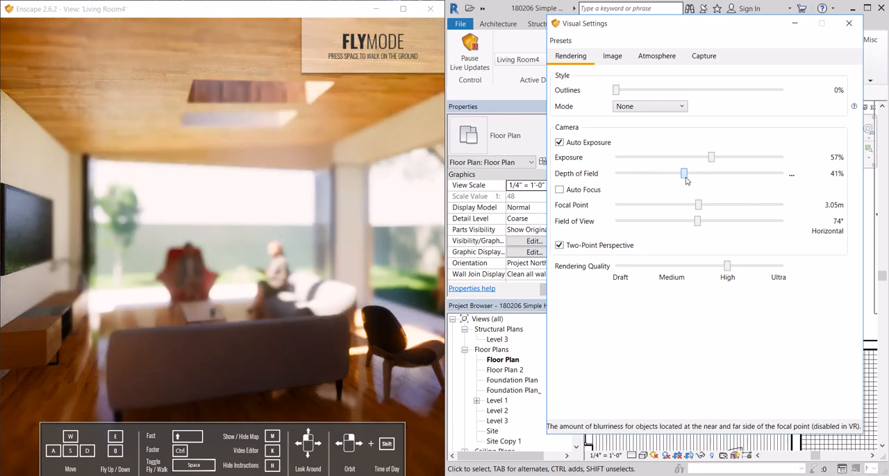
drag(684, 173, 671, 172)
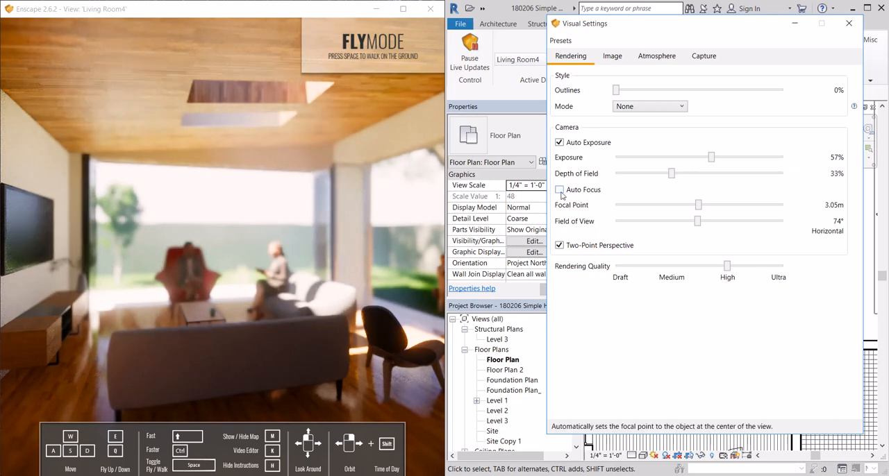
drag(672, 173, 671, 173)
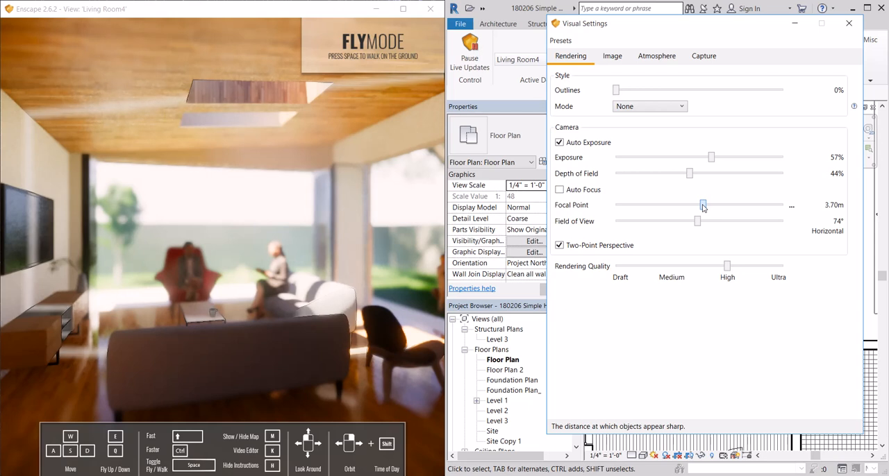
drag(704, 205, 708, 204)
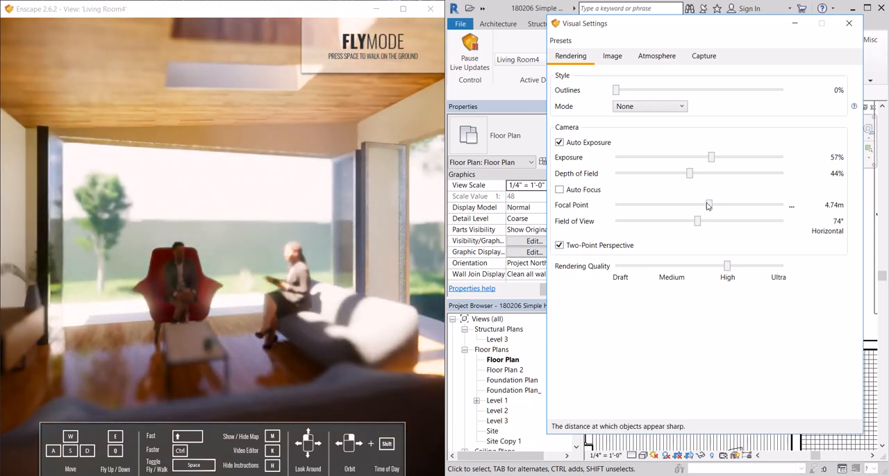
drag(708, 205, 704, 204)
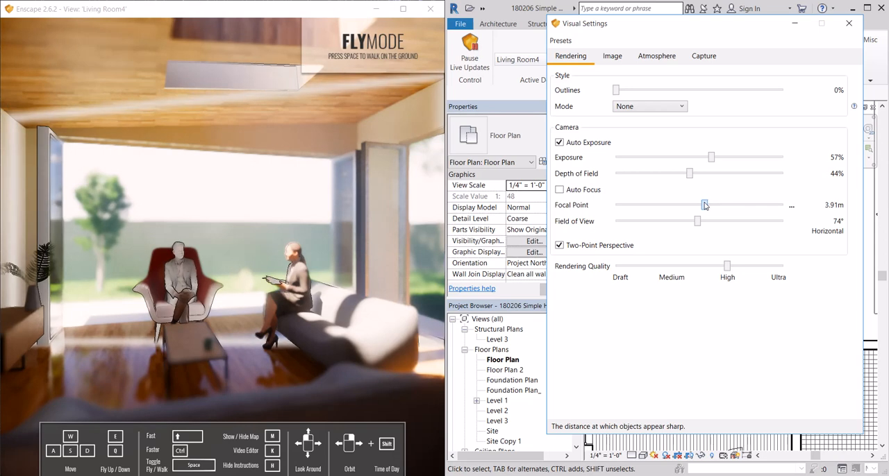
drag(689, 173, 681, 173)
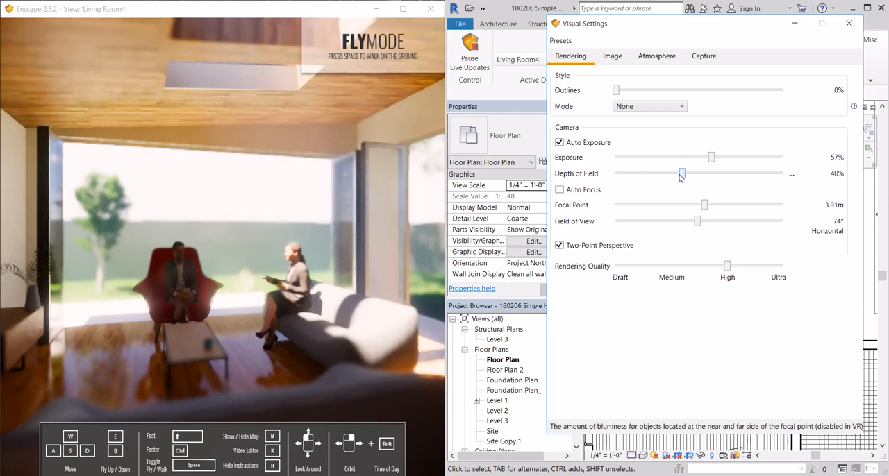
drag(681, 174, 648, 174)
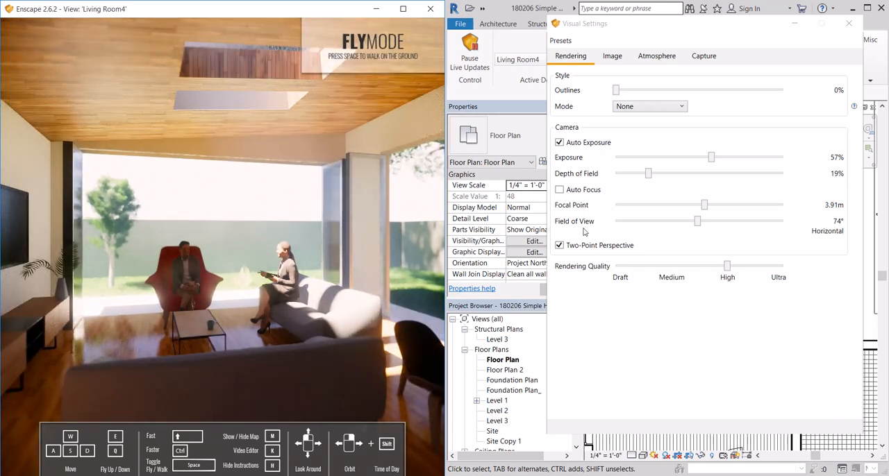
Toggle two-point perspective off and back on, then show the Image settings.
click(559, 245)
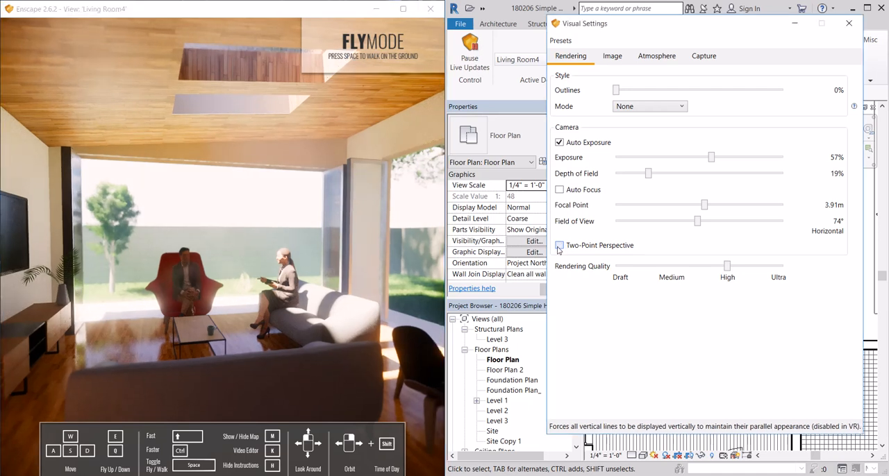
click(559, 245)
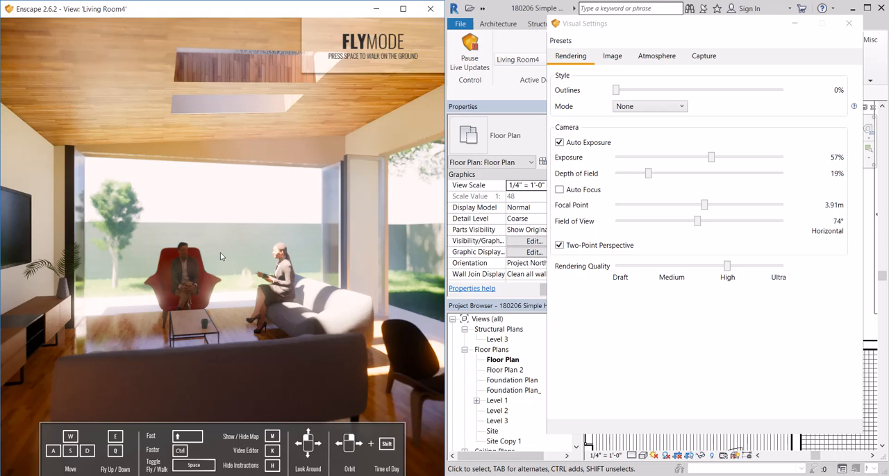
mouse_move(727, 270)
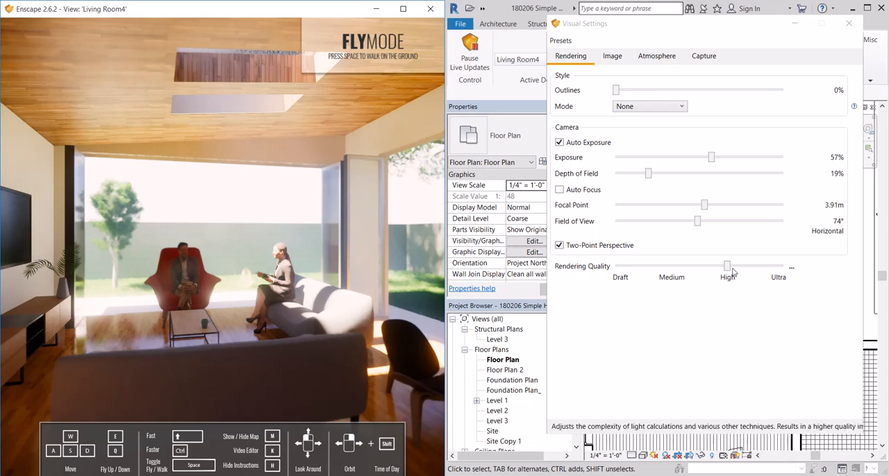
click(612, 57)
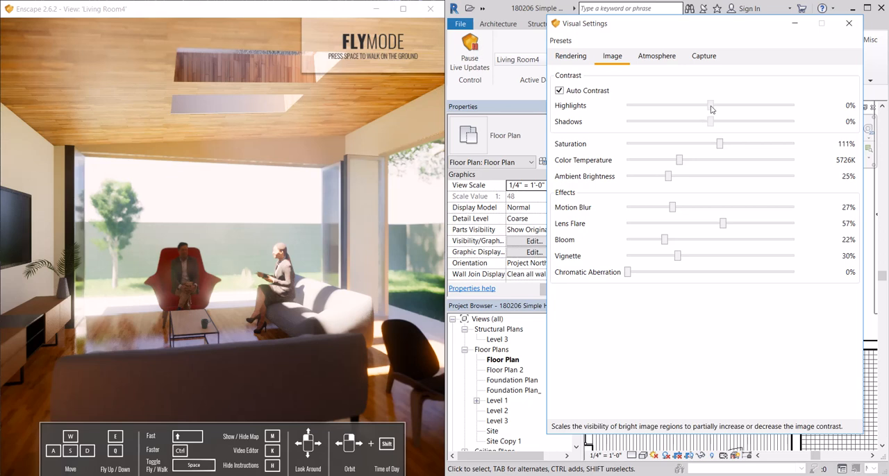
mouse_move(692, 111)
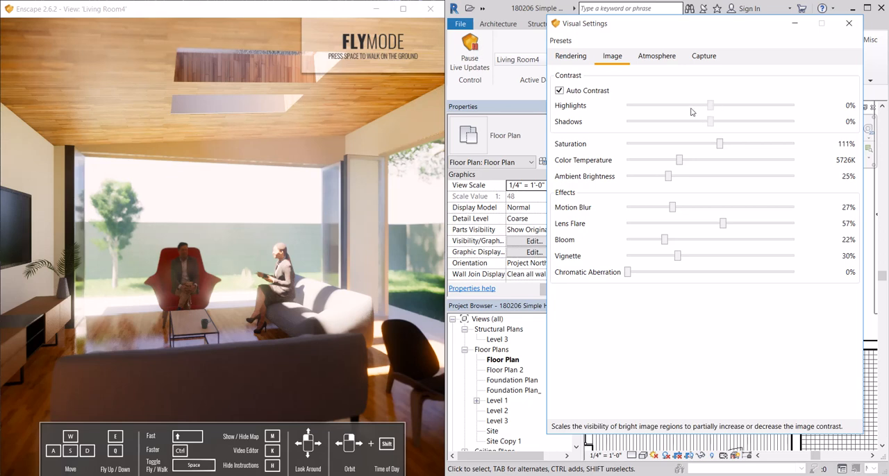
mouse_move(617, 102)
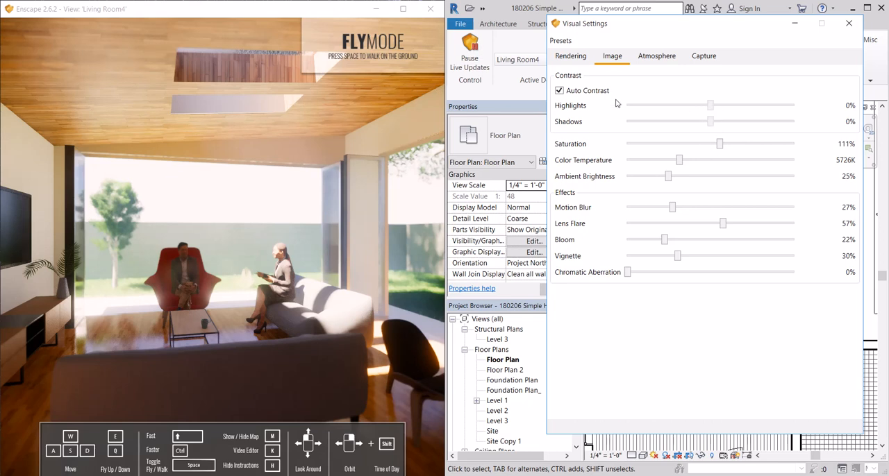
Set highlights to -29%, shadows to -19%, saturation to 96% and colour temperature to 6287K.
drag(711, 121, 691, 122)
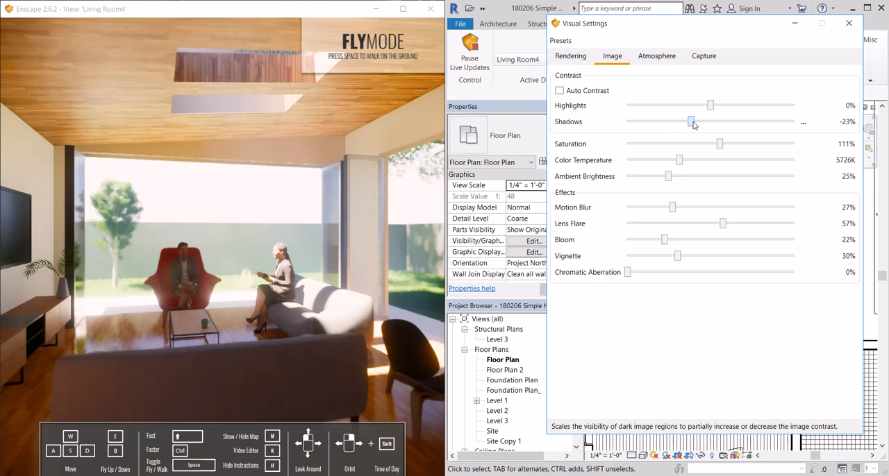
drag(691, 122, 648, 122)
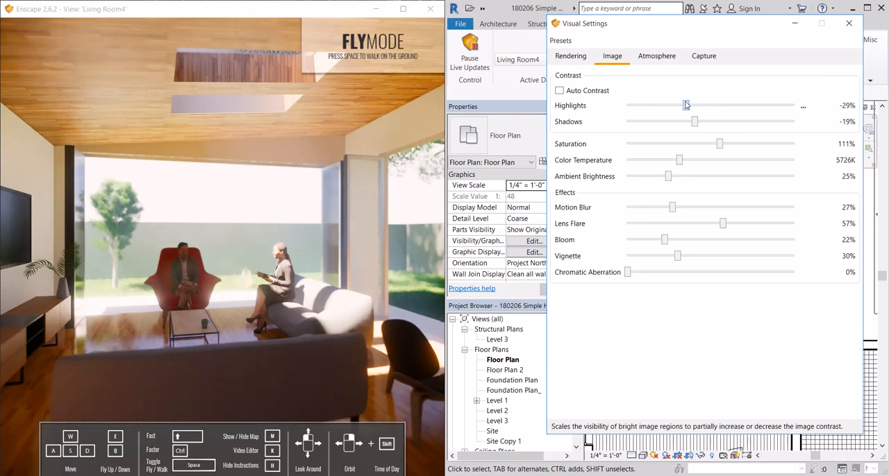
drag(719, 144, 672, 144)
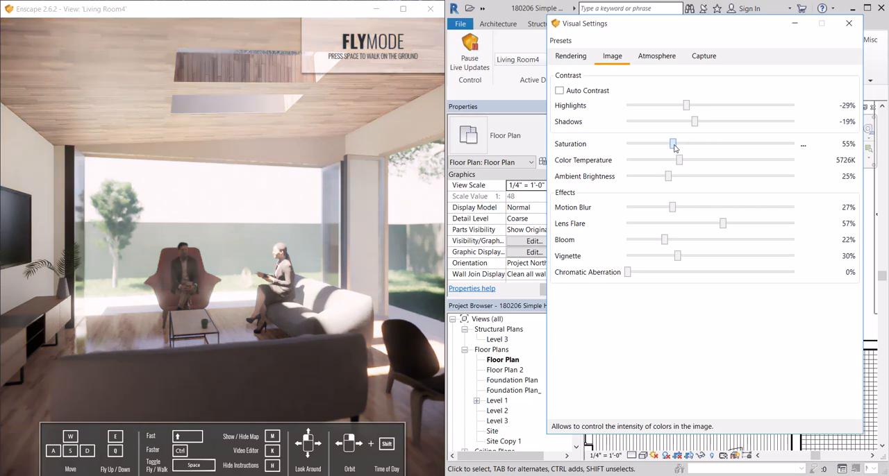
drag(673, 143, 702, 144)
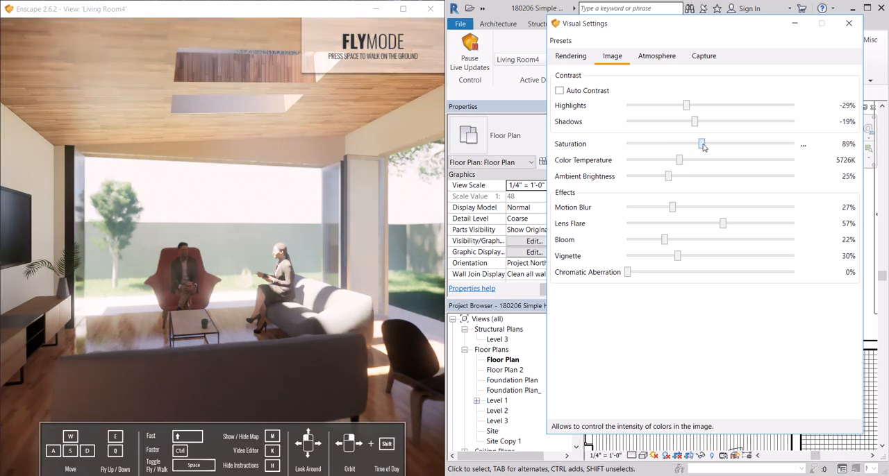
drag(679, 160, 686, 160)
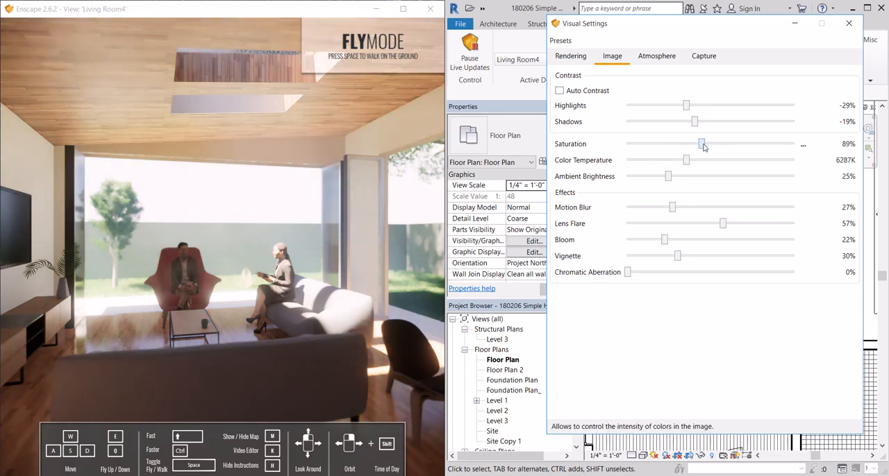
drag(701, 144, 709, 144)
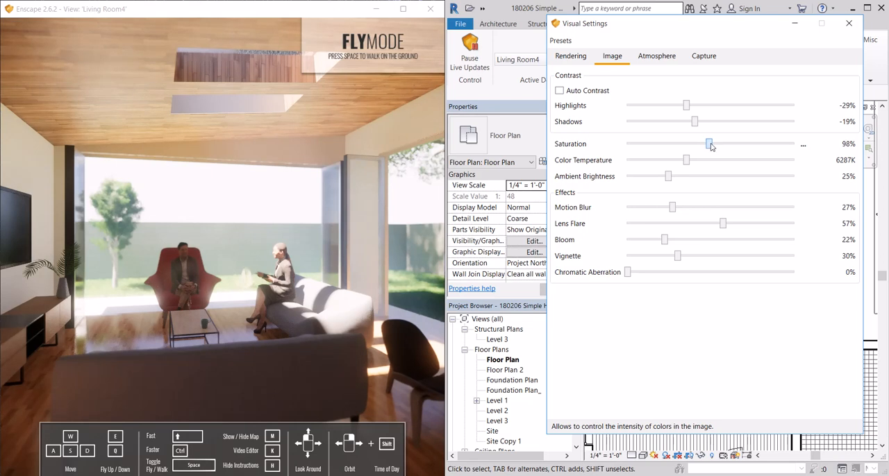
drag(710, 144, 706, 144)
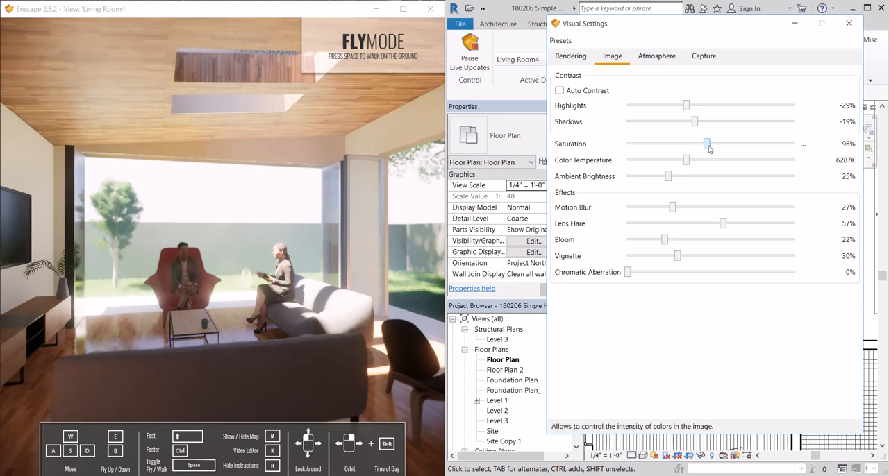
Set ambient brightness to 38%, motion blur 36%, bloom 25% and vignette 51%.
drag(669, 176, 694, 175)
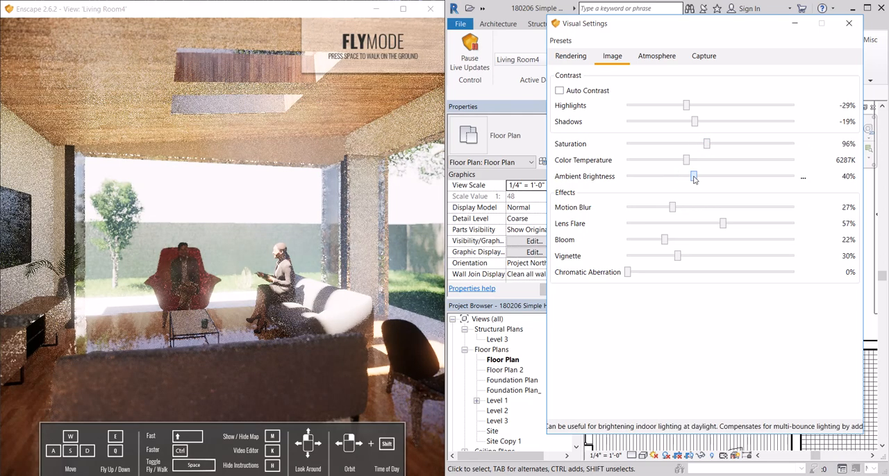
drag(693, 176, 691, 176)
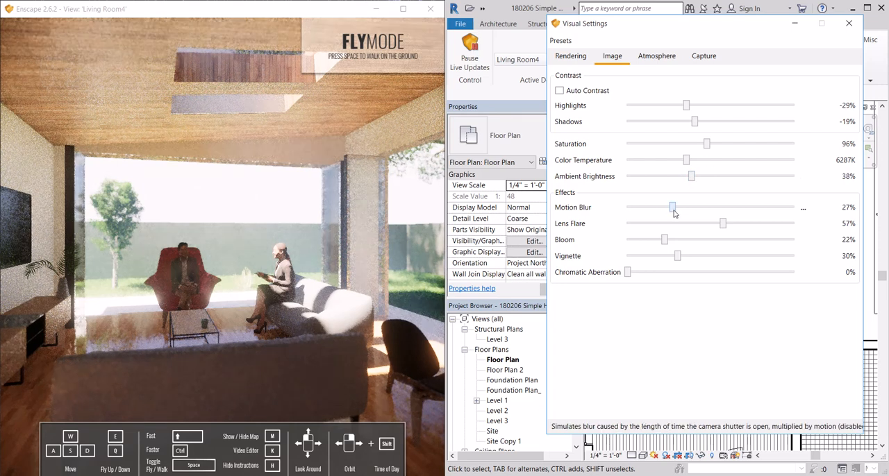
drag(672, 207, 686, 207)
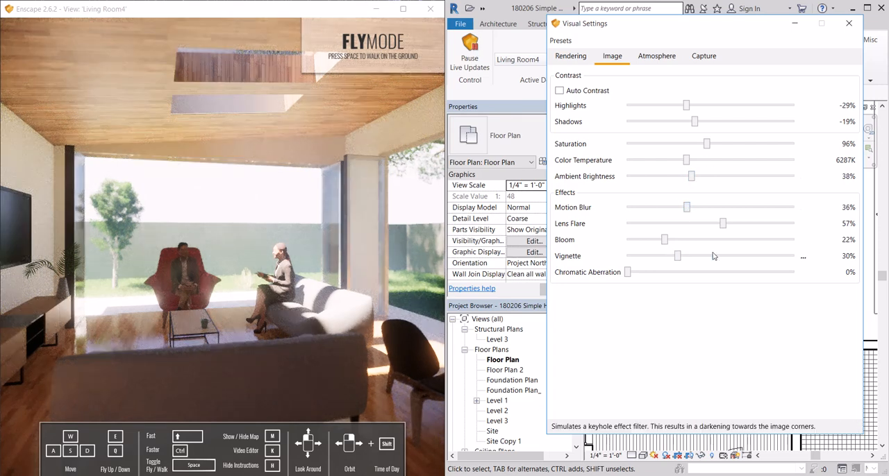
drag(664, 240, 677, 239)
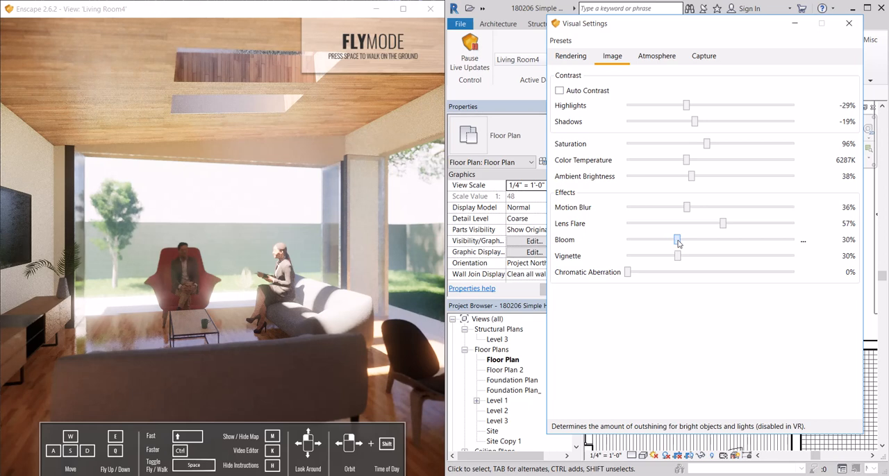
drag(678, 240, 660, 240)
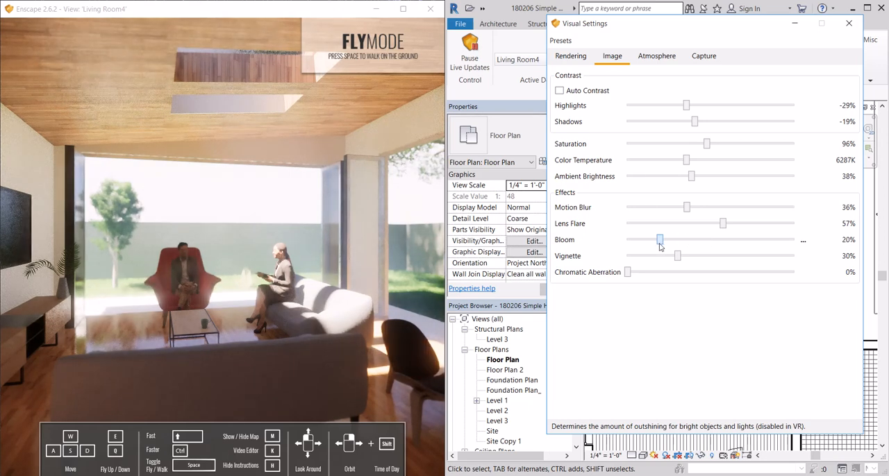
drag(659, 241, 673, 241)
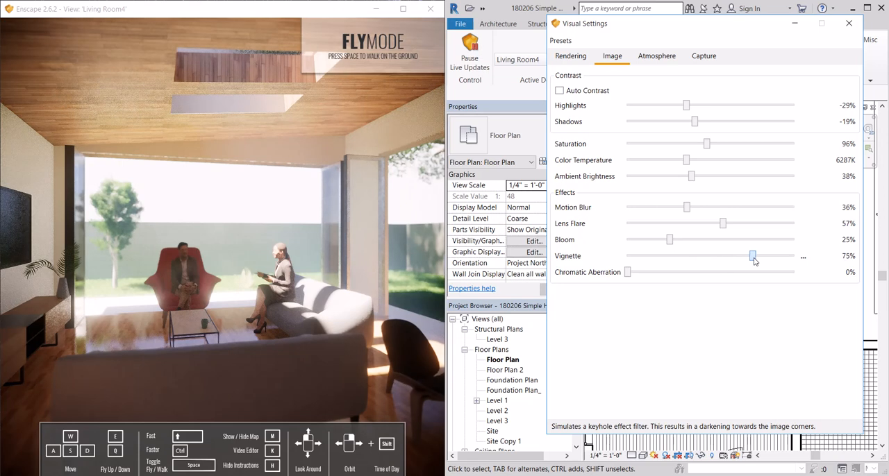
drag(752, 256, 680, 255)
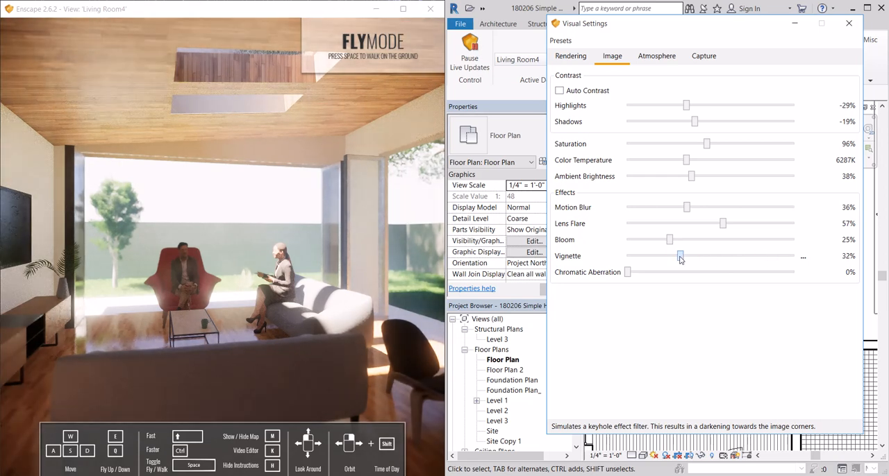
drag(680, 255, 712, 256)
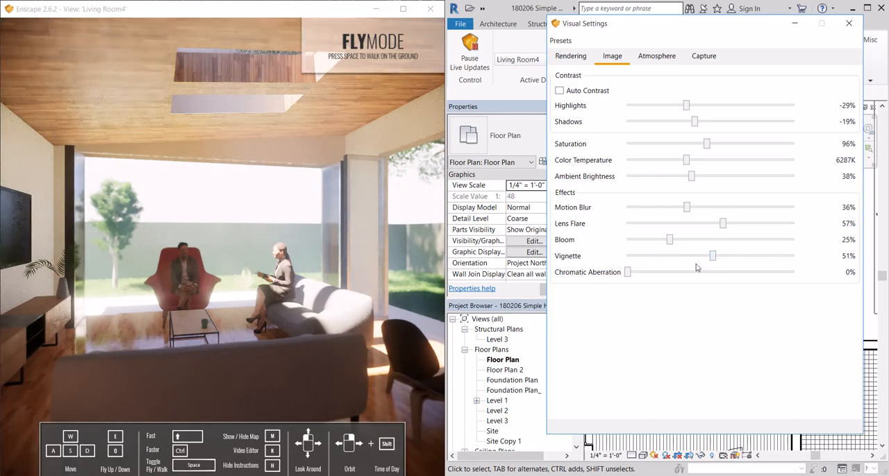
In Atmosphere settings, set fog intensity to 41% and sun brightness to 153%.
click(657, 56)
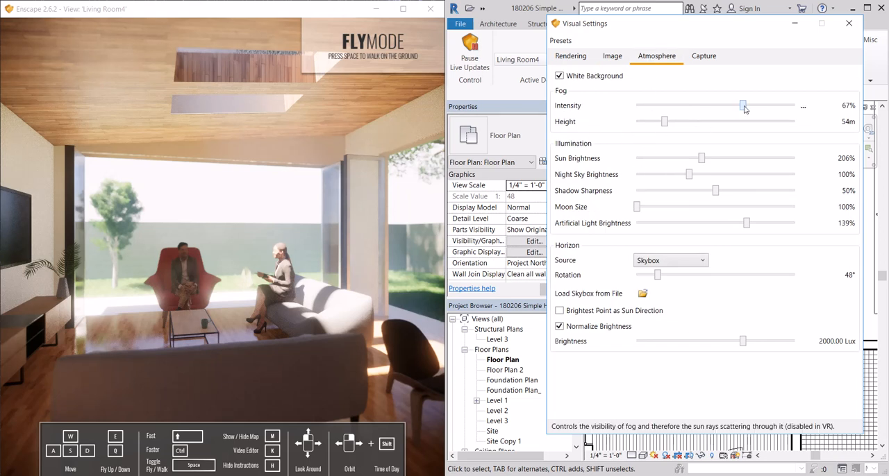
drag(743, 106, 700, 105)
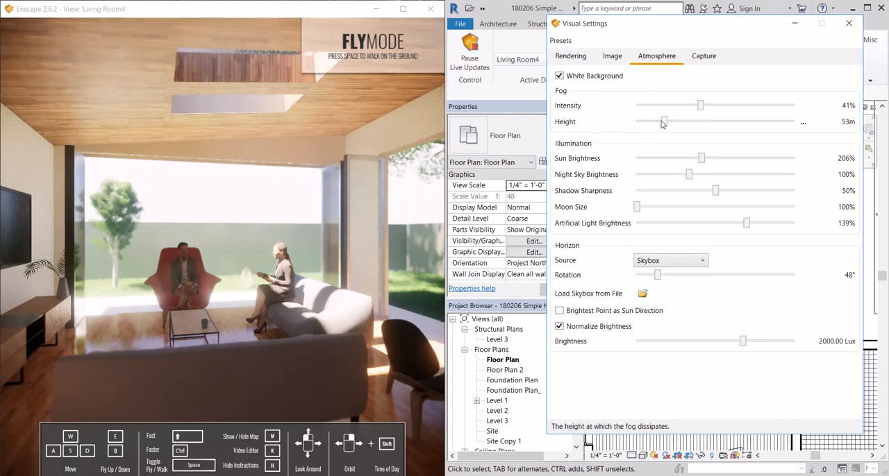
drag(701, 158, 710, 158)
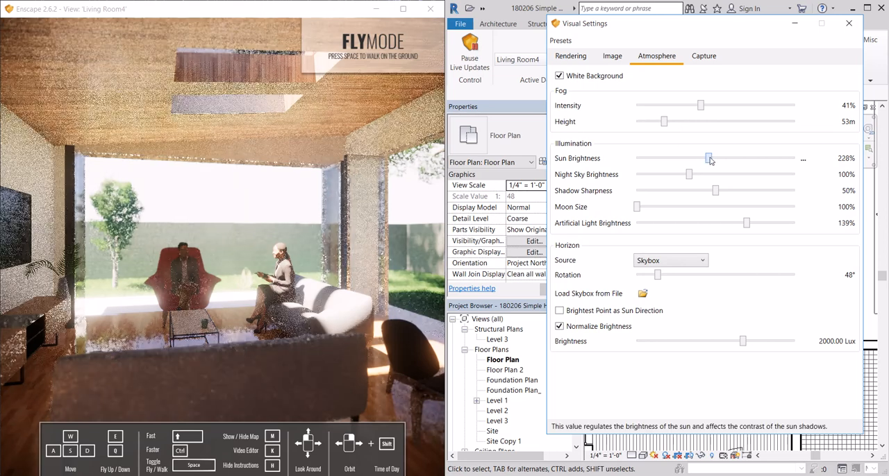
drag(709, 158, 684, 159)
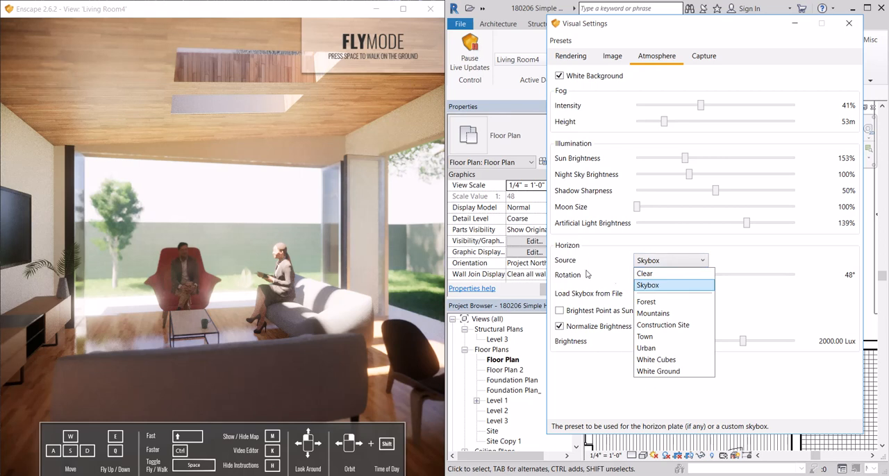
Try Clear as the horizon source, then return it to Skybox.
click(644, 273)
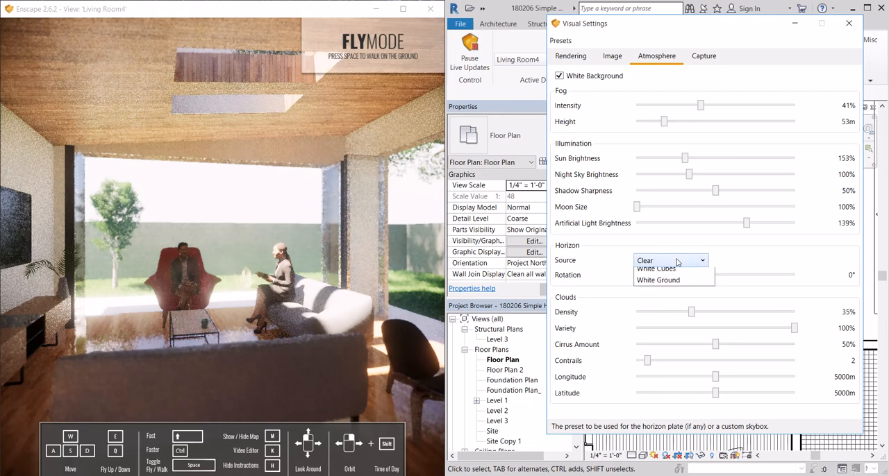
click(666, 261)
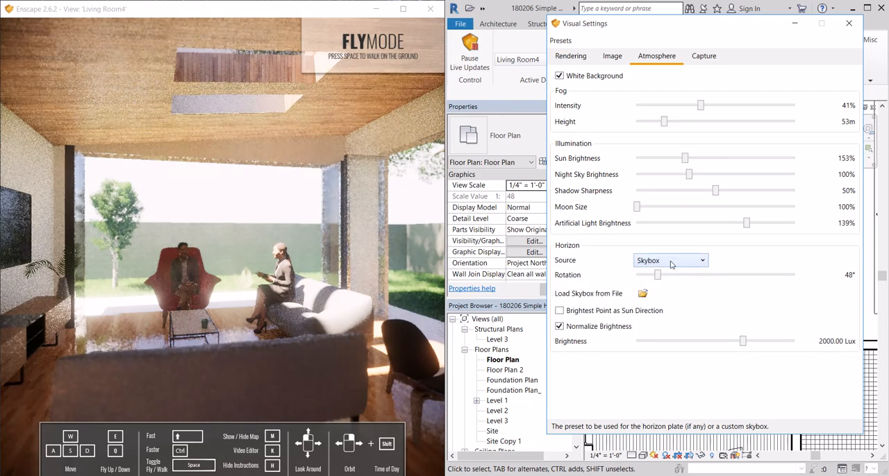
click(669, 260)
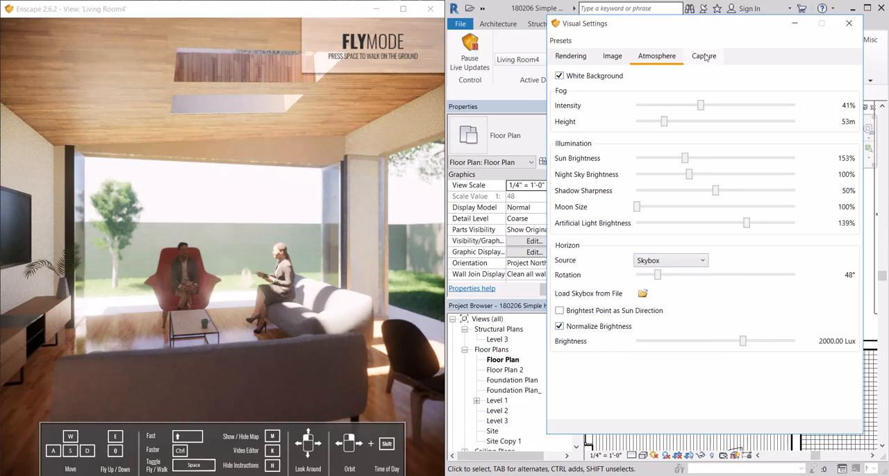
Review the Ultra HD PNG capture and maximum compression options, then close Visual Settings.
click(704, 55)
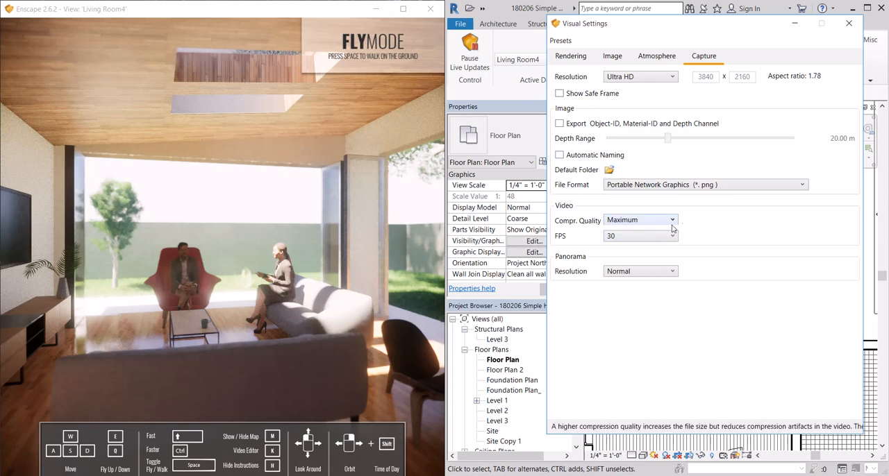
click(705, 184)
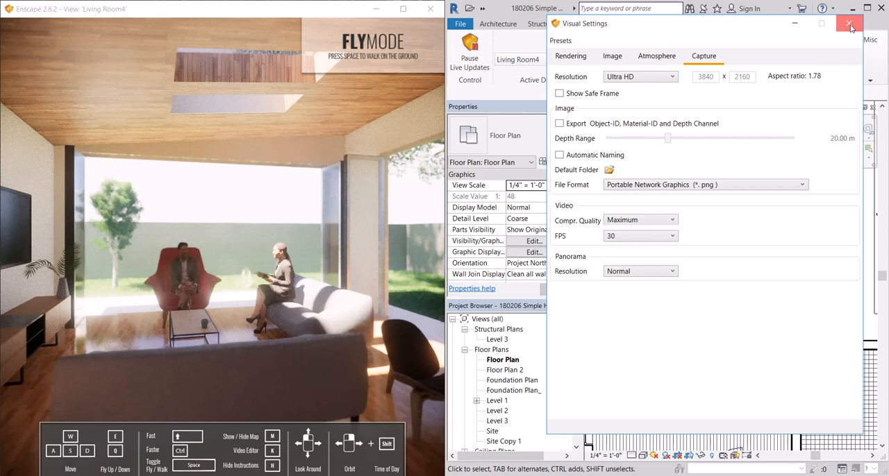
click(849, 23)
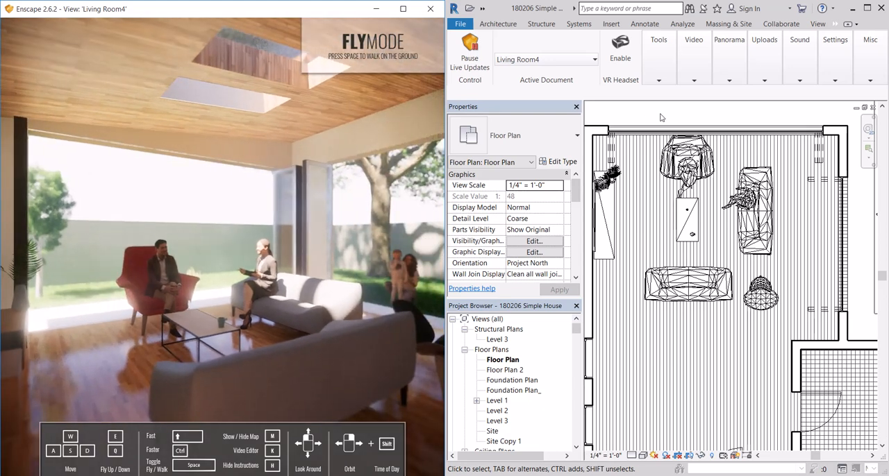
Run Enscape's Render Image command from the Tools dropdown.
click(658, 40)
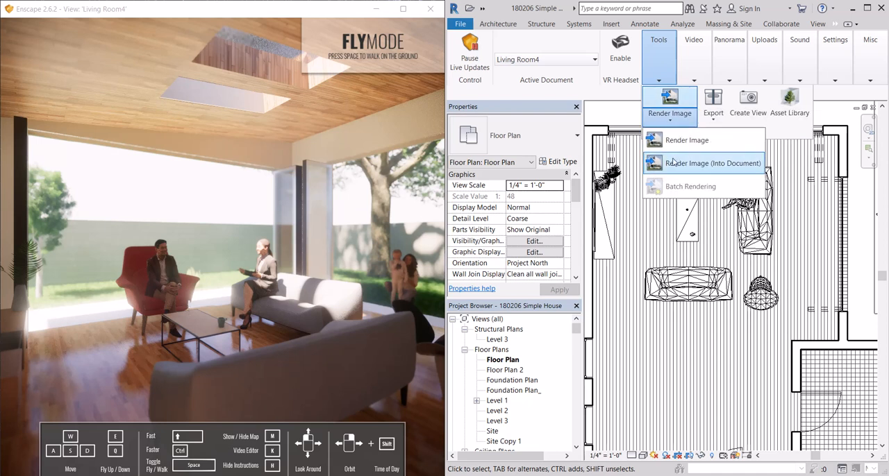
mouse_move(687, 140)
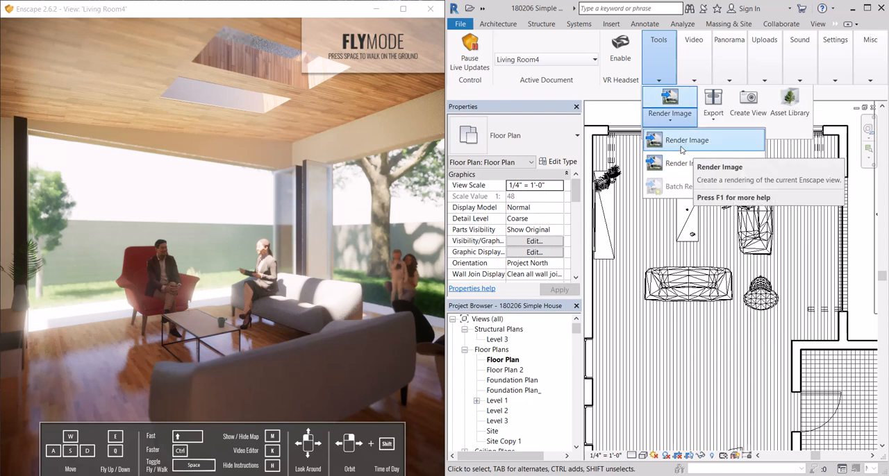
mouse_move(712, 163)
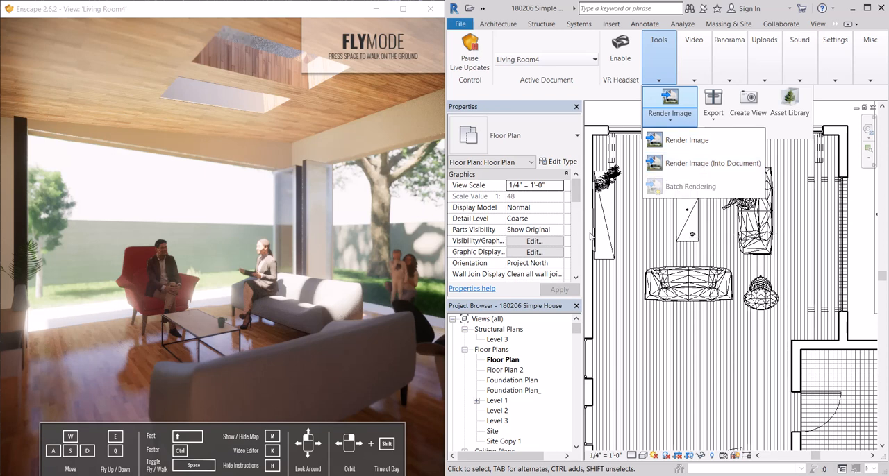
mouse_move(713, 164)
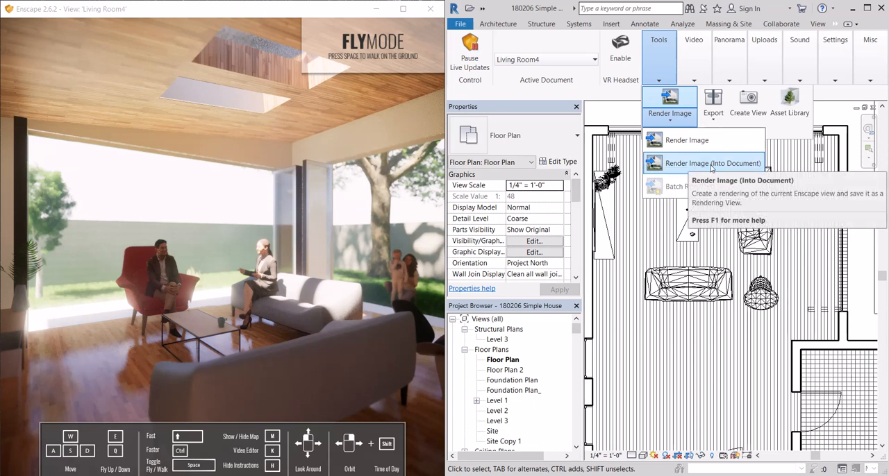
mouse_move(687, 140)
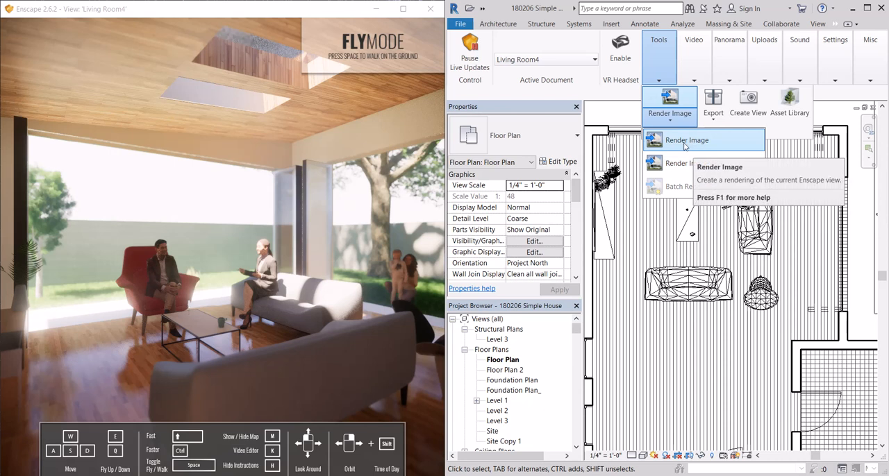
mouse_move(690, 145)
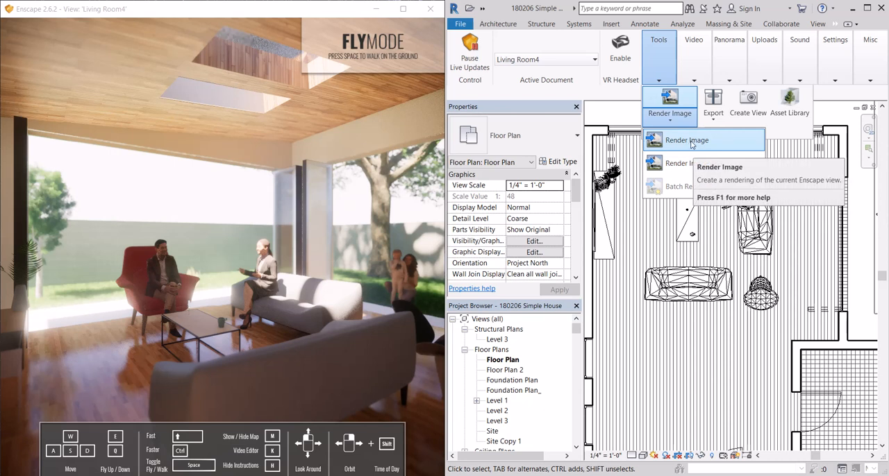
mouse_move(691, 146)
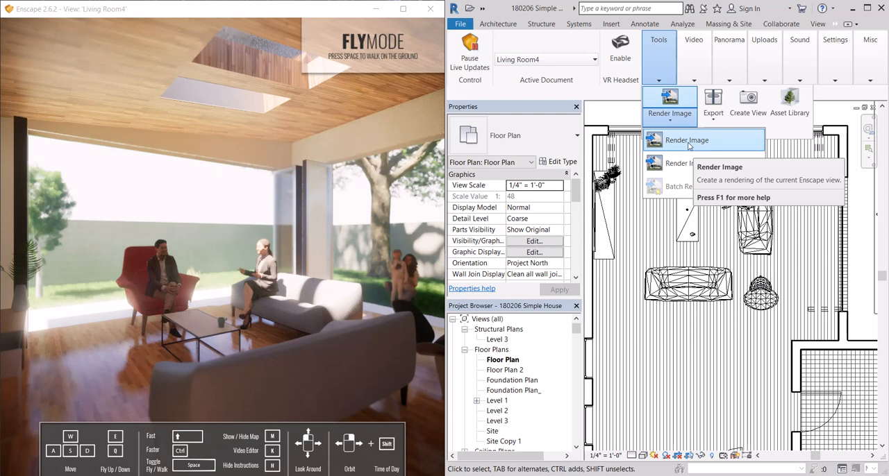
click(686, 139)
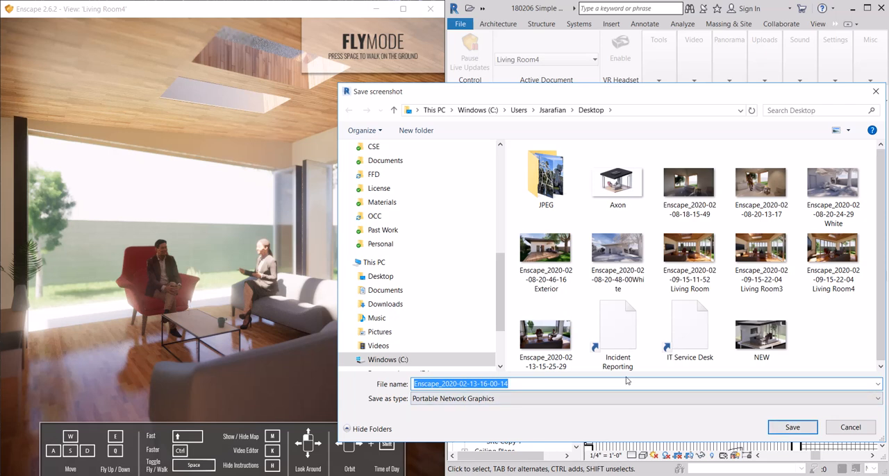
Save the living room render as a PNG on the Desktop.
click(851, 428)
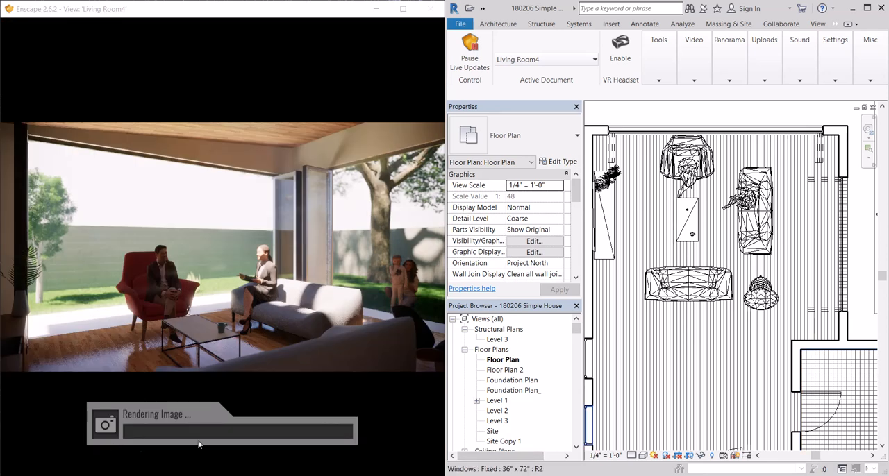
mouse_move(172, 434)
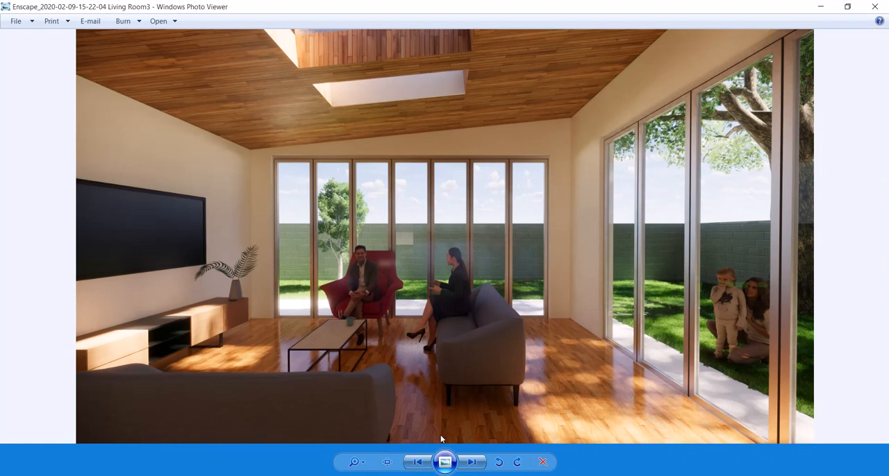
Page through the earlier saved house renders in Windows Photo Viewer.
click(472, 462)
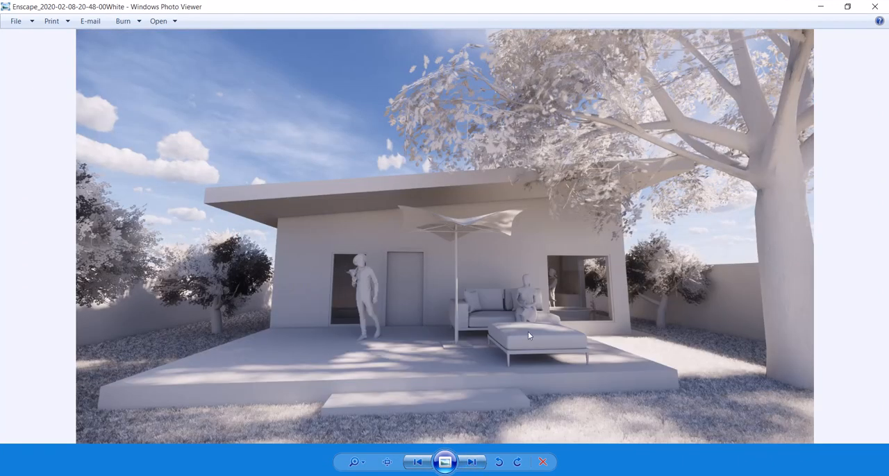
click(471, 462)
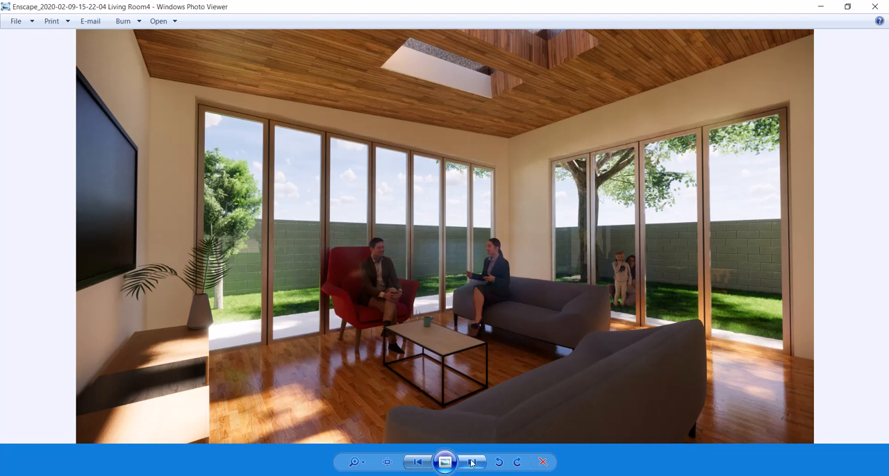
click(472, 462)
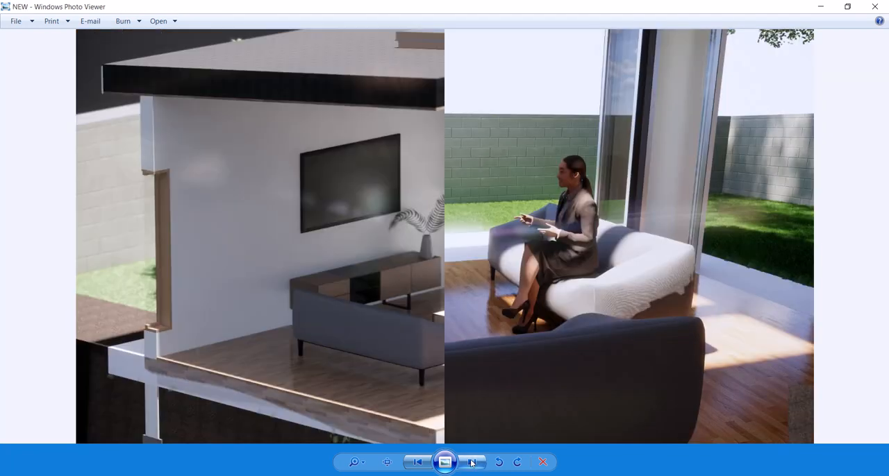
click(471, 462)
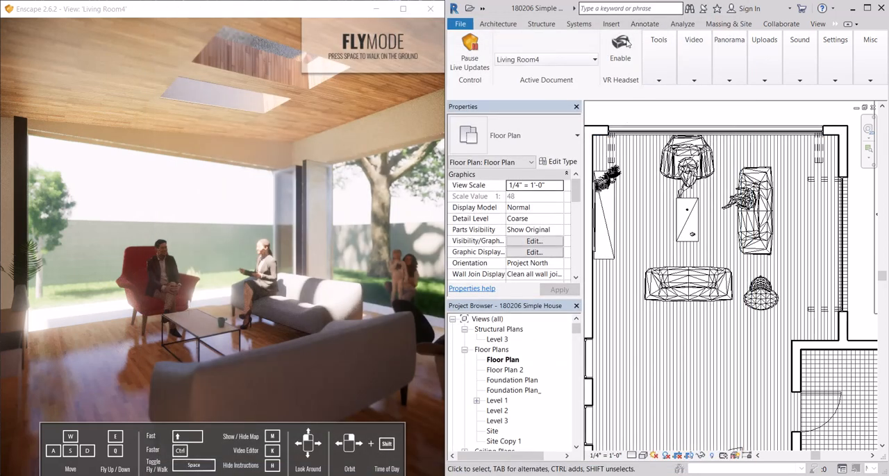
Scroll the Project Browser to 3D Views and open the default {3D} view.
click(657, 39)
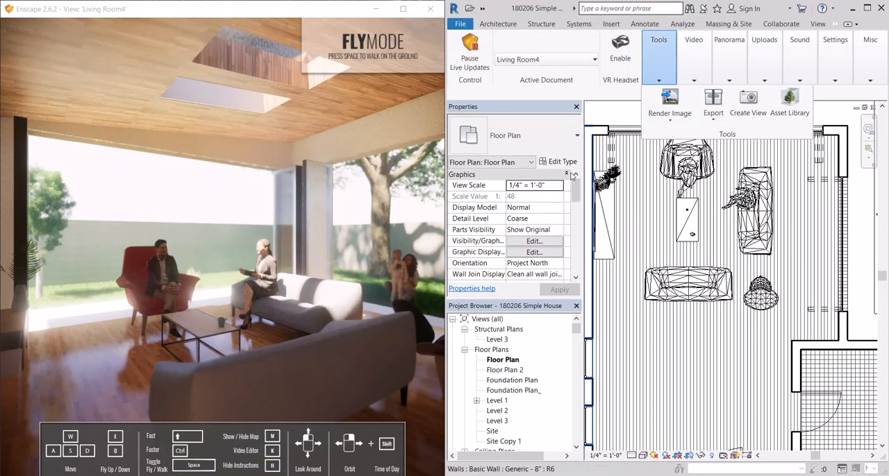
scroll(down, 3)
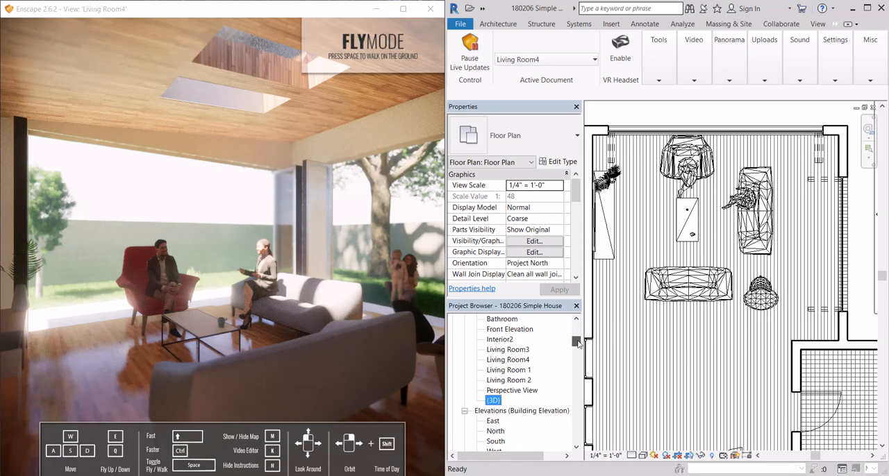
double_click(493, 400)
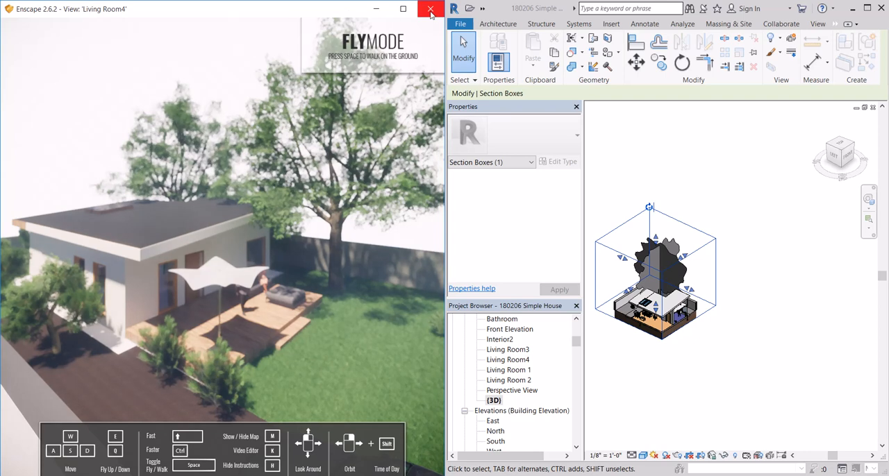
Close the living room Enscape window, maximise Revit, and start Enscape on the 3D view.
click(430, 9)
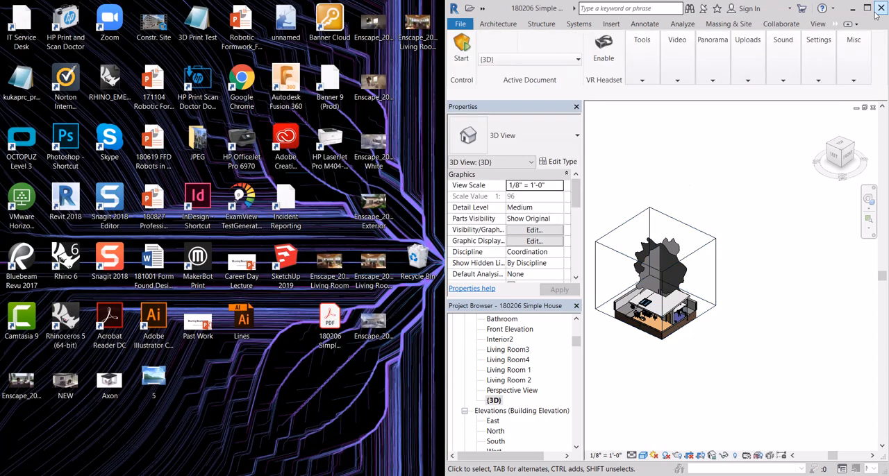
click(866, 8)
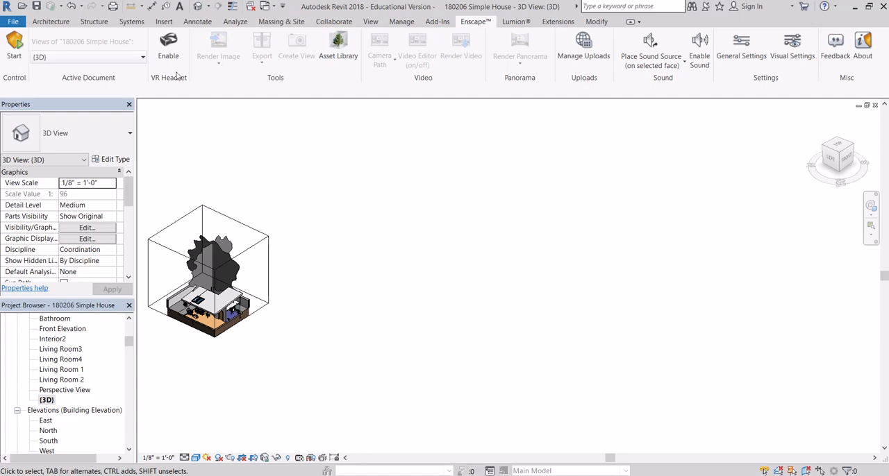
click(168, 45)
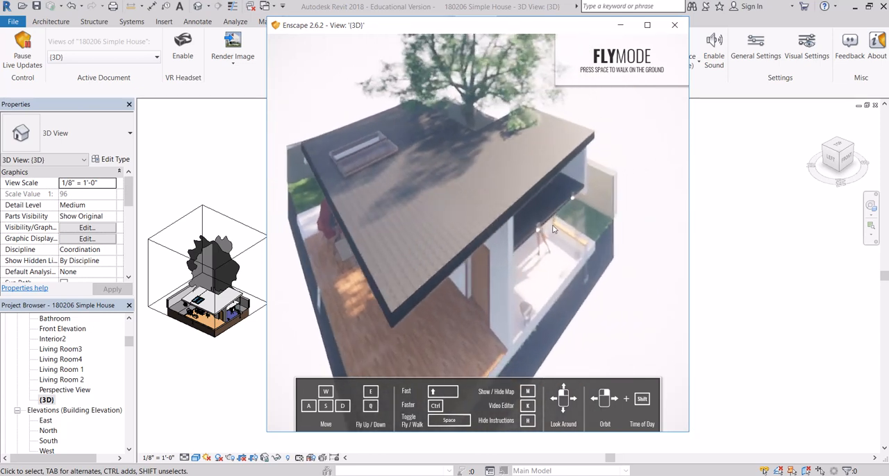
Lower the Enscape horizontal field of view from 74° to 10° in Visual Settings.
click(806, 45)
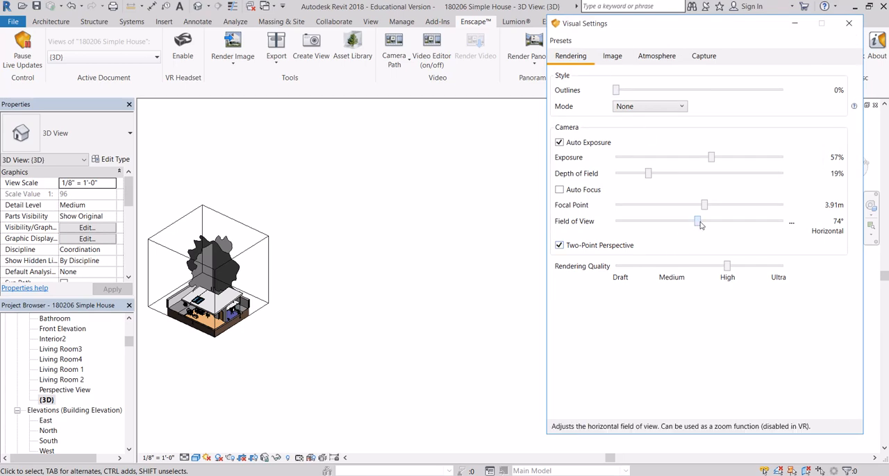
drag(698, 221, 615, 221)
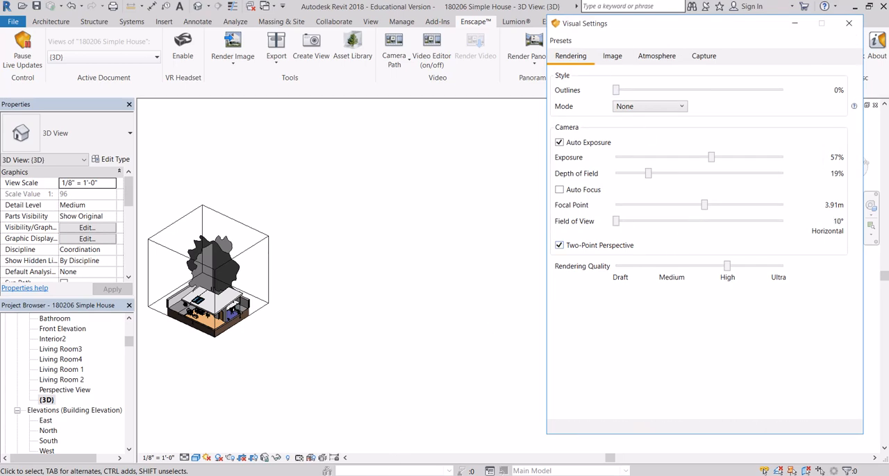